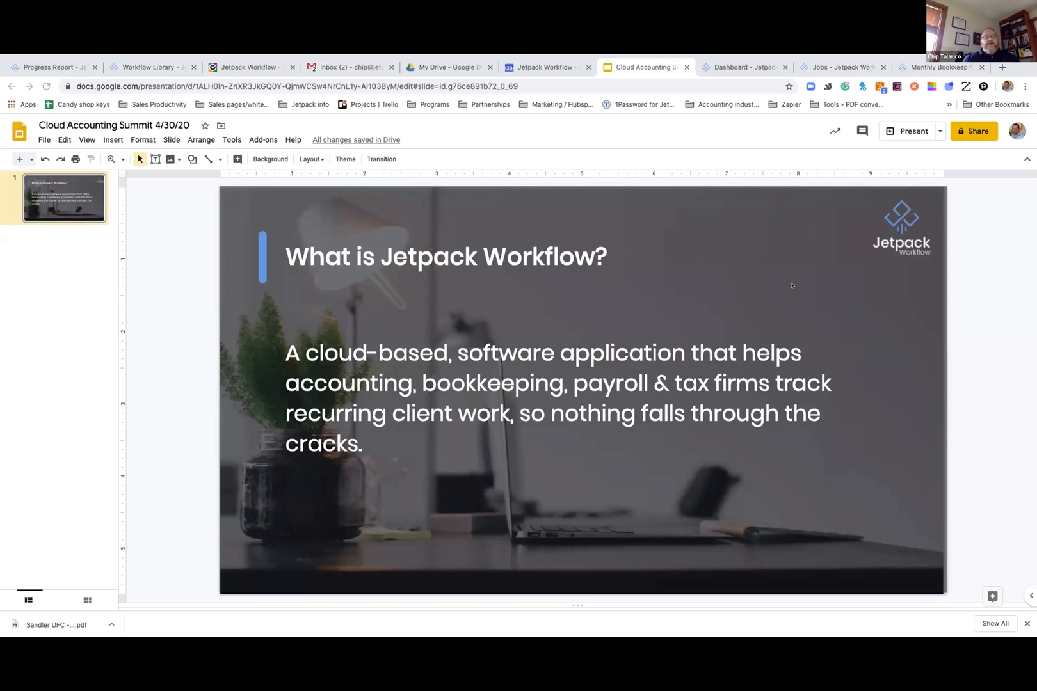
mouse_move(765, 153)
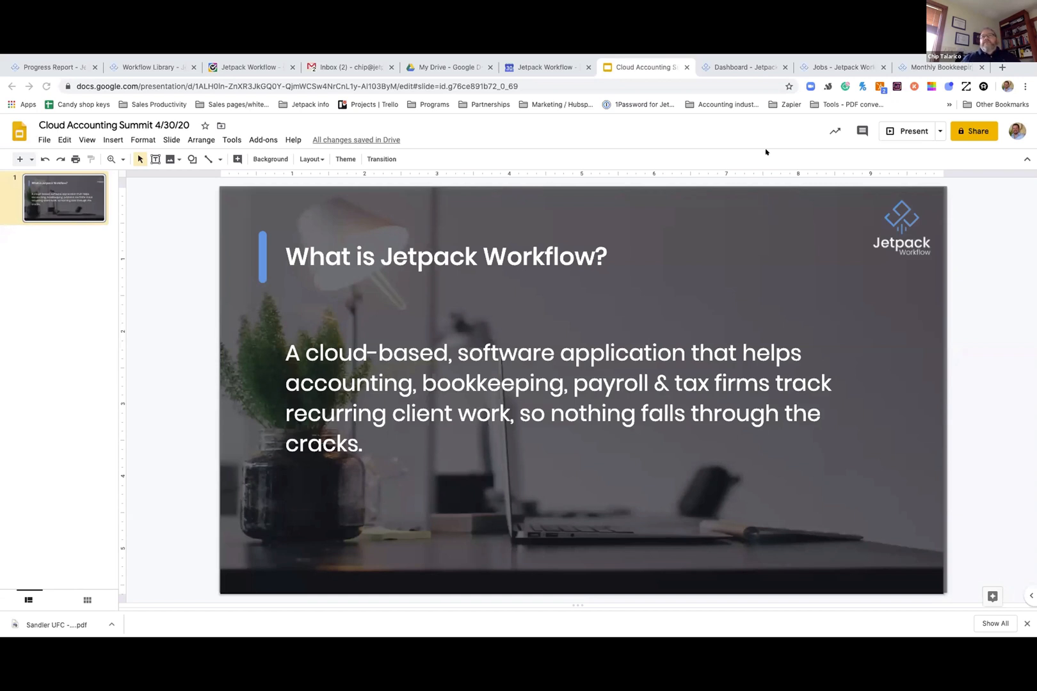
Step: Switch to the Jetpack Workflow dashboard showing overdue, today, this week and next week totals
left_click(748, 68)
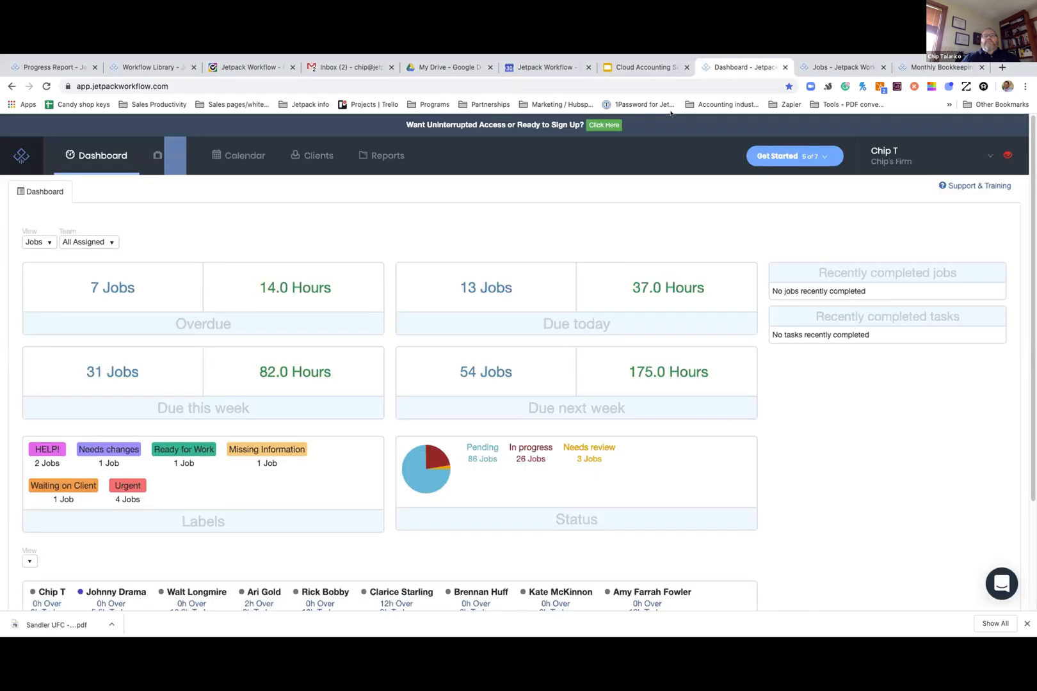
mouse_move(402, 205)
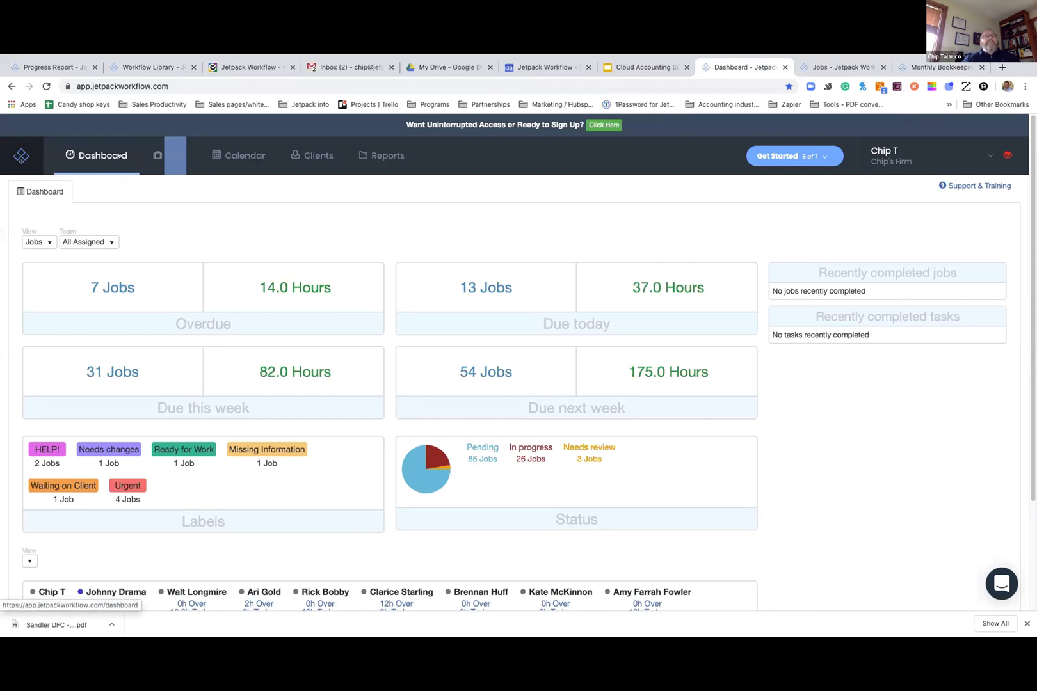
mouse_move(230, 175)
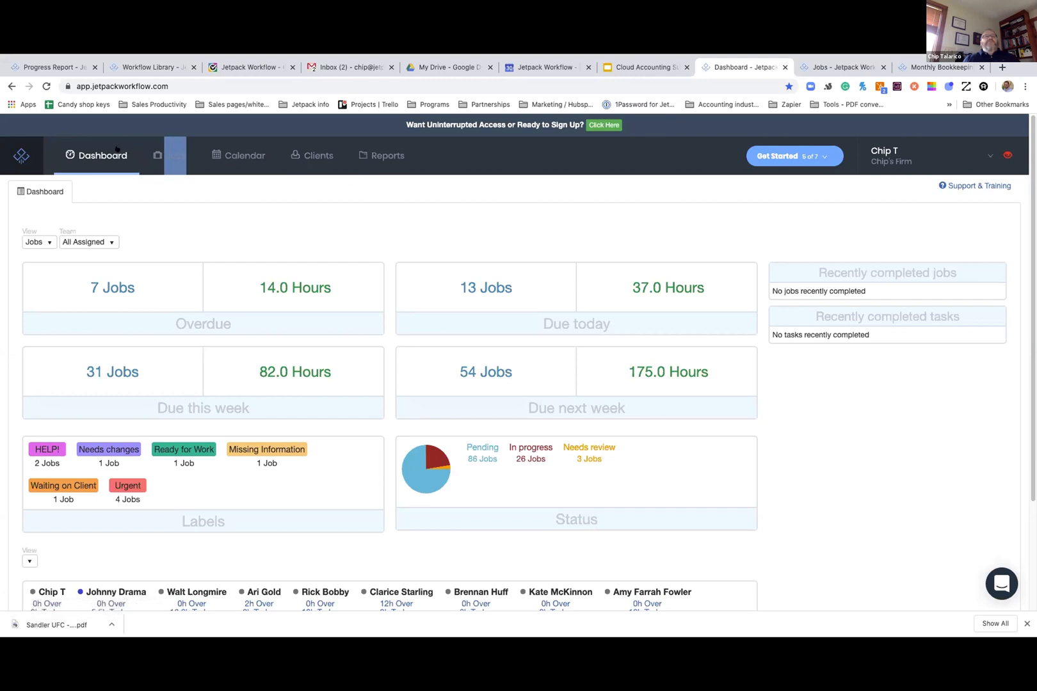
mouse_move(175, 239)
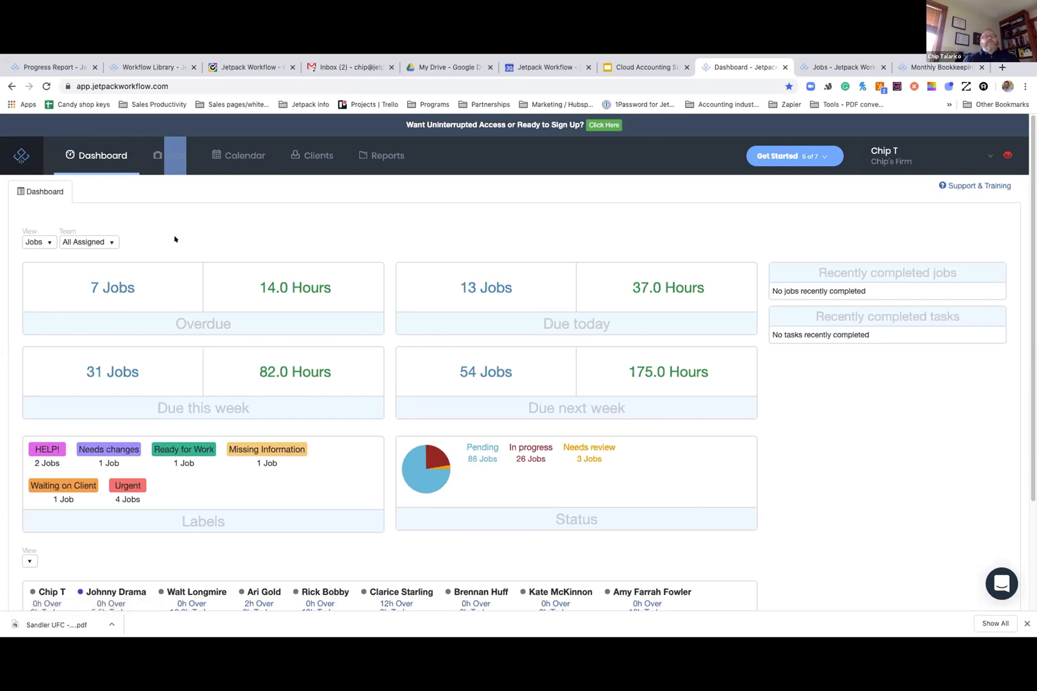
mouse_move(177, 236)
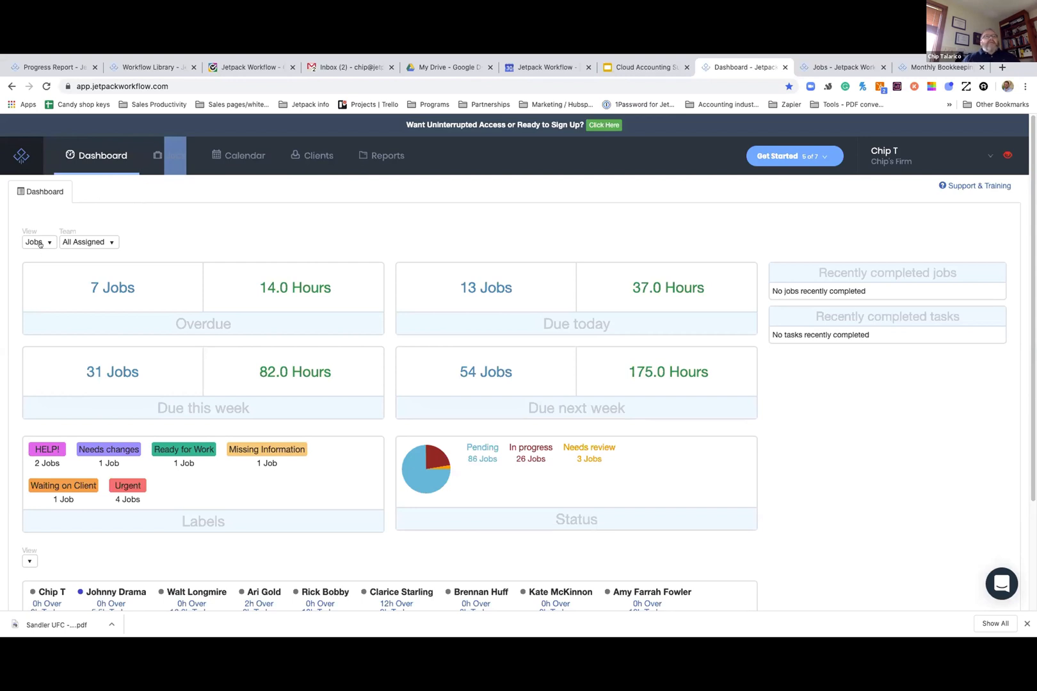
left_click(37, 241)
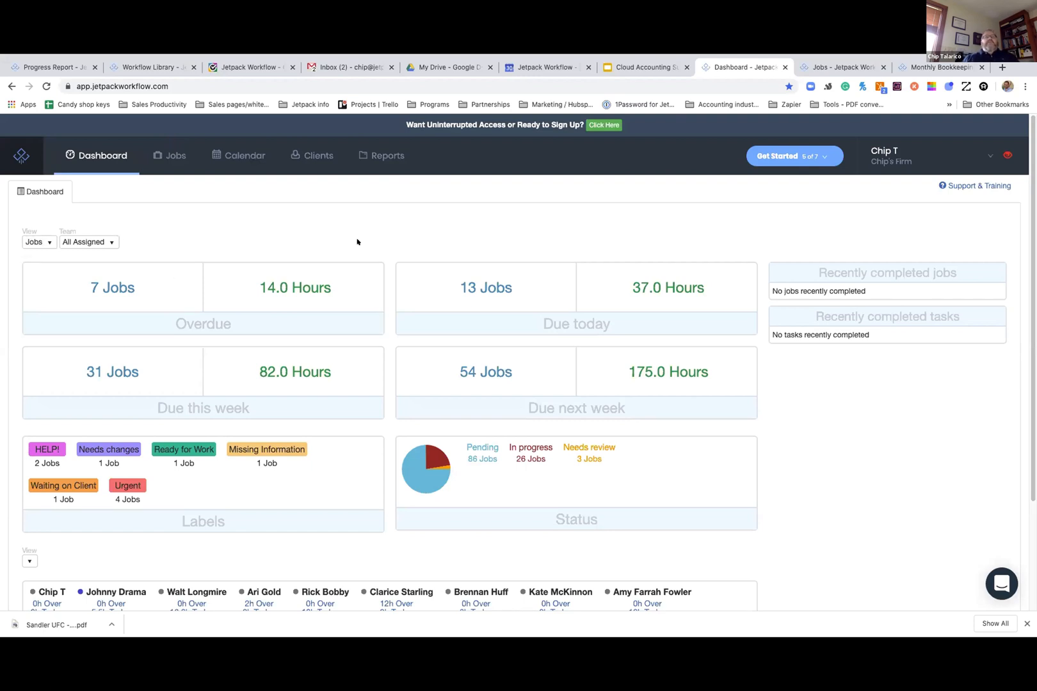
mouse_move(118, 293)
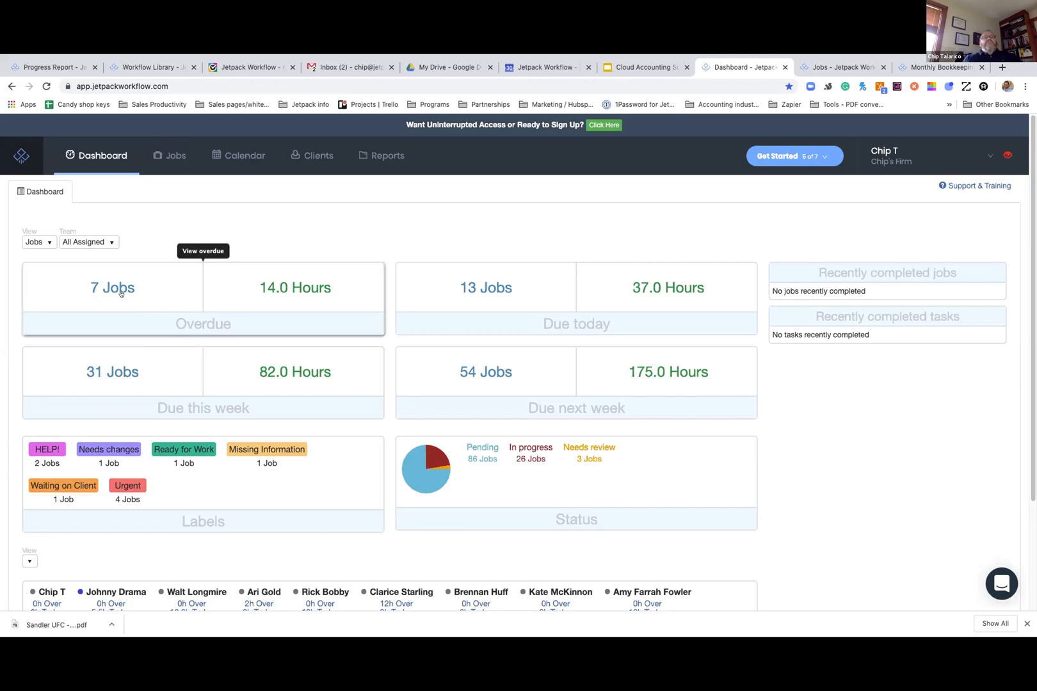
mouse_move(274, 318)
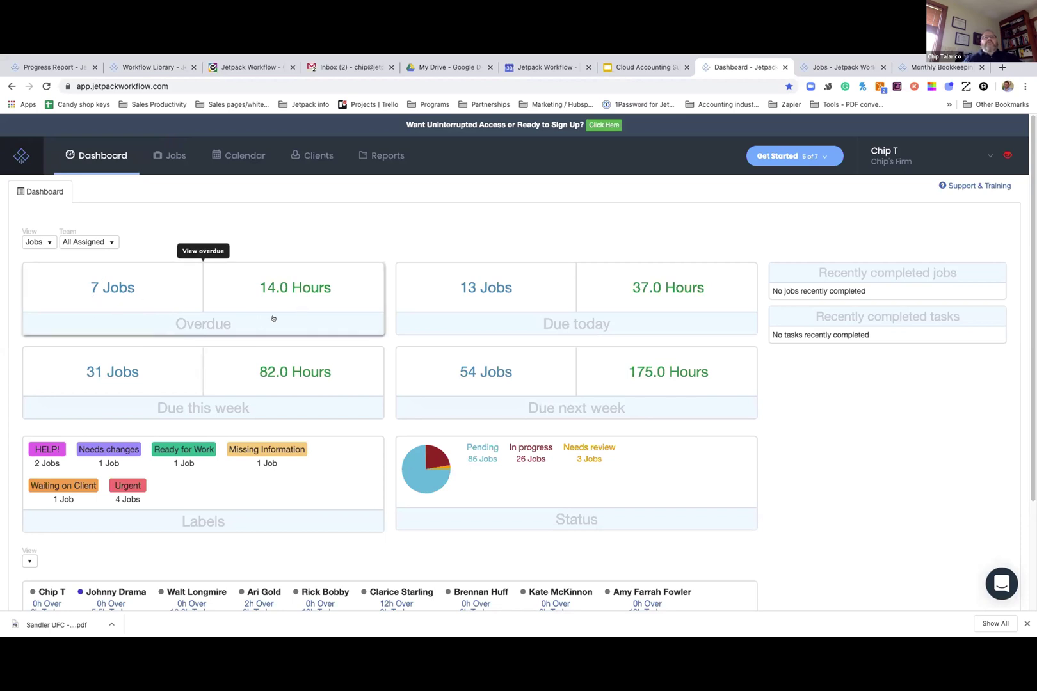
mouse_move(229, 400)
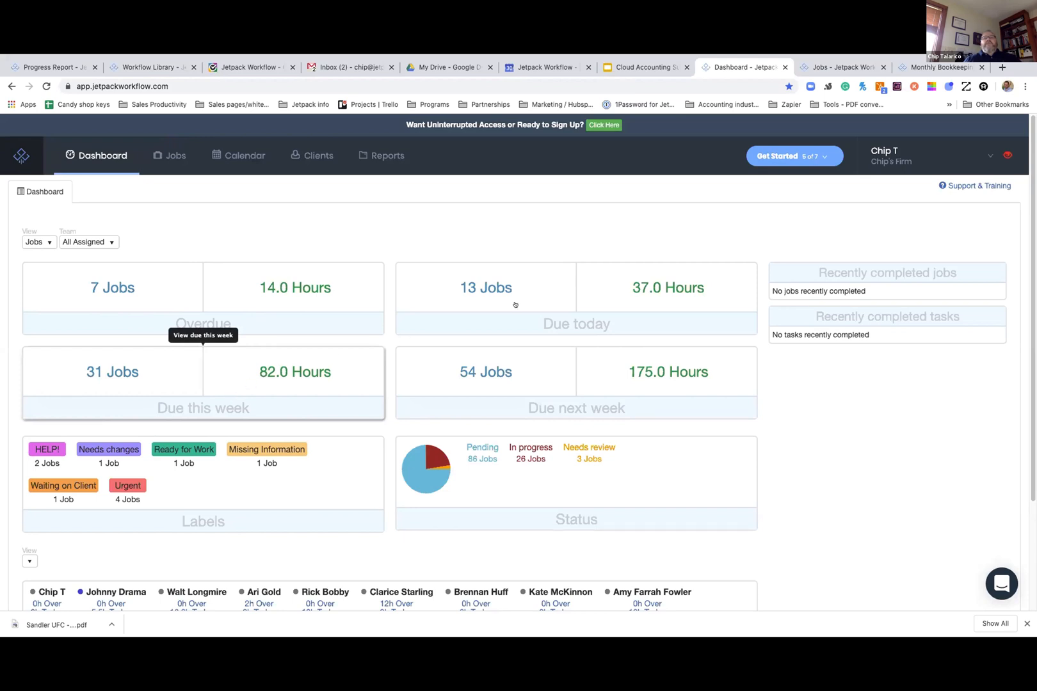
mouse_move(405, 383)
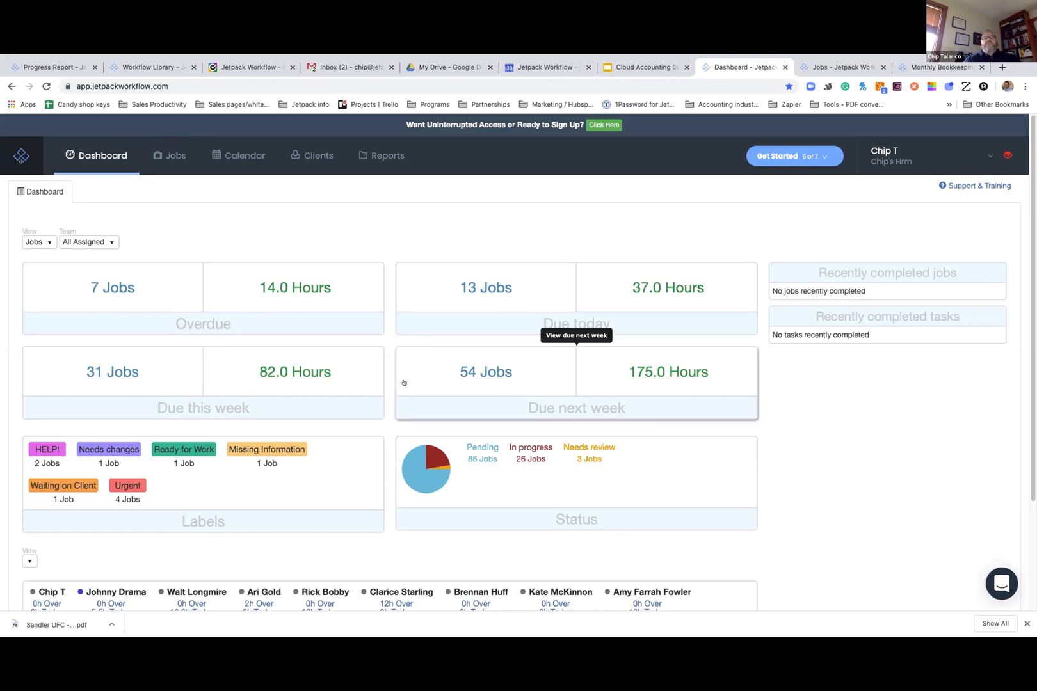
mouse_move(201, 492)
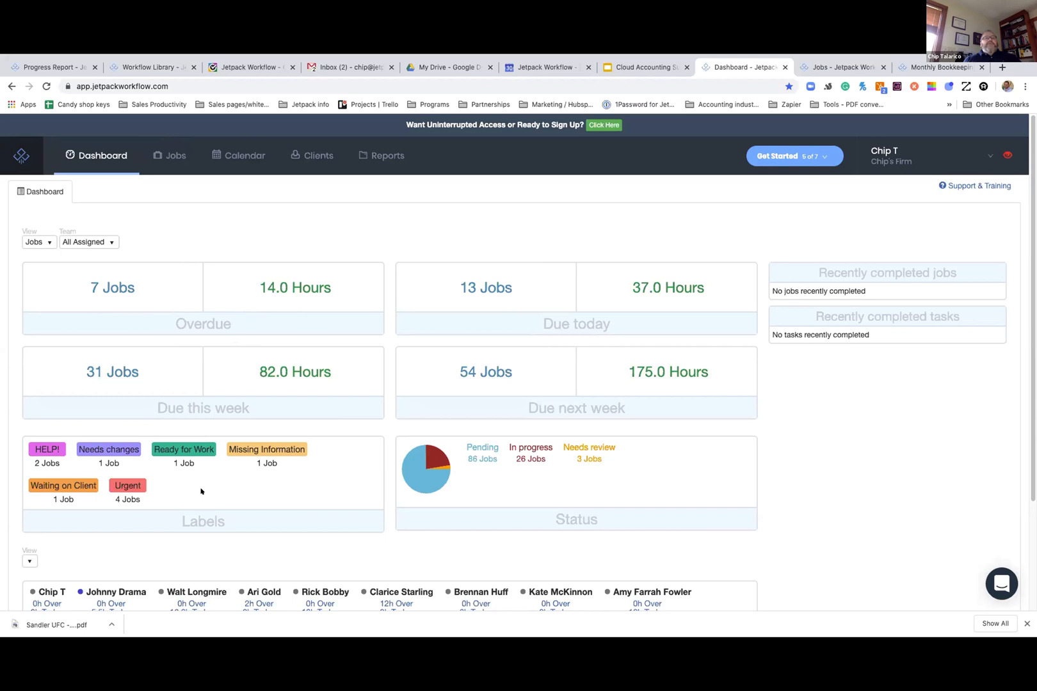
mouse_move(197, 490)
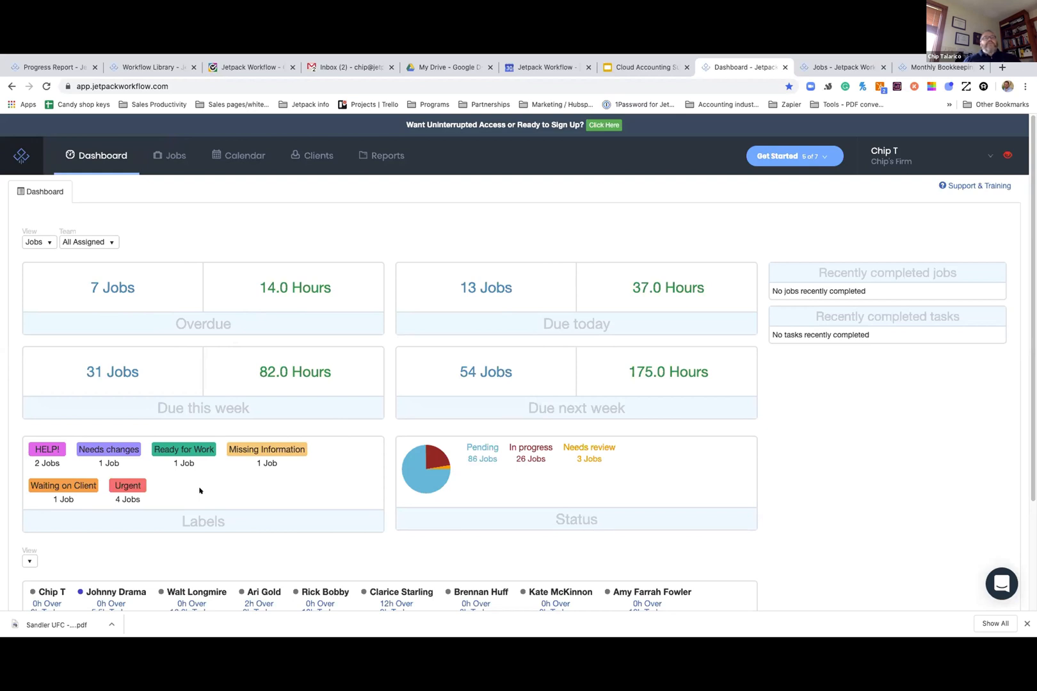
mouse_move(128, 487)
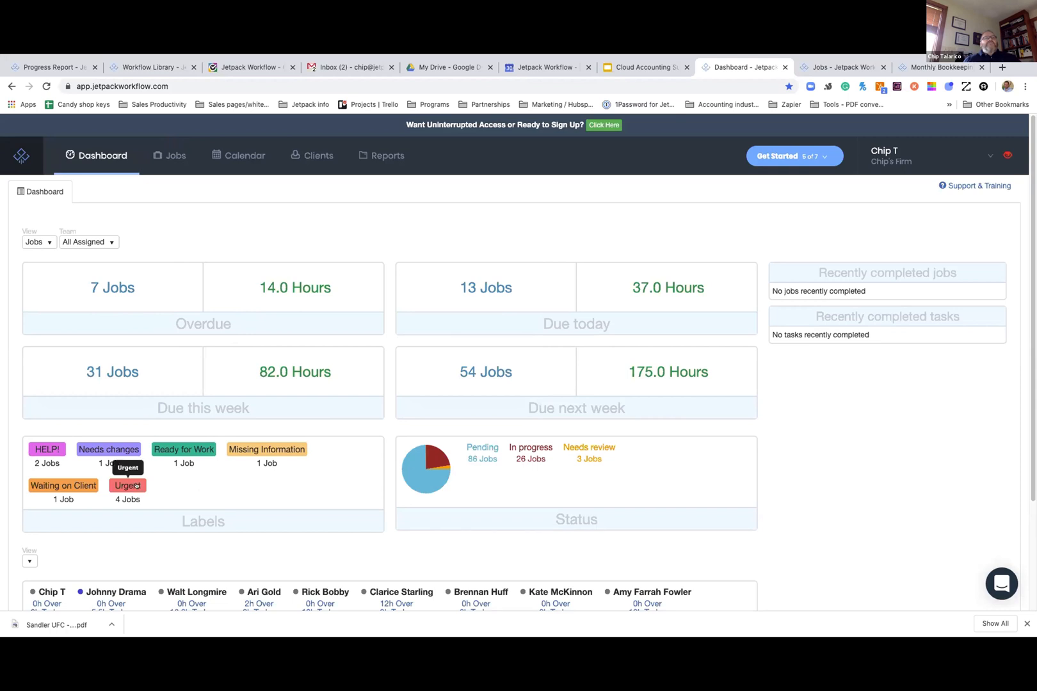
mouse_move(46, 449)
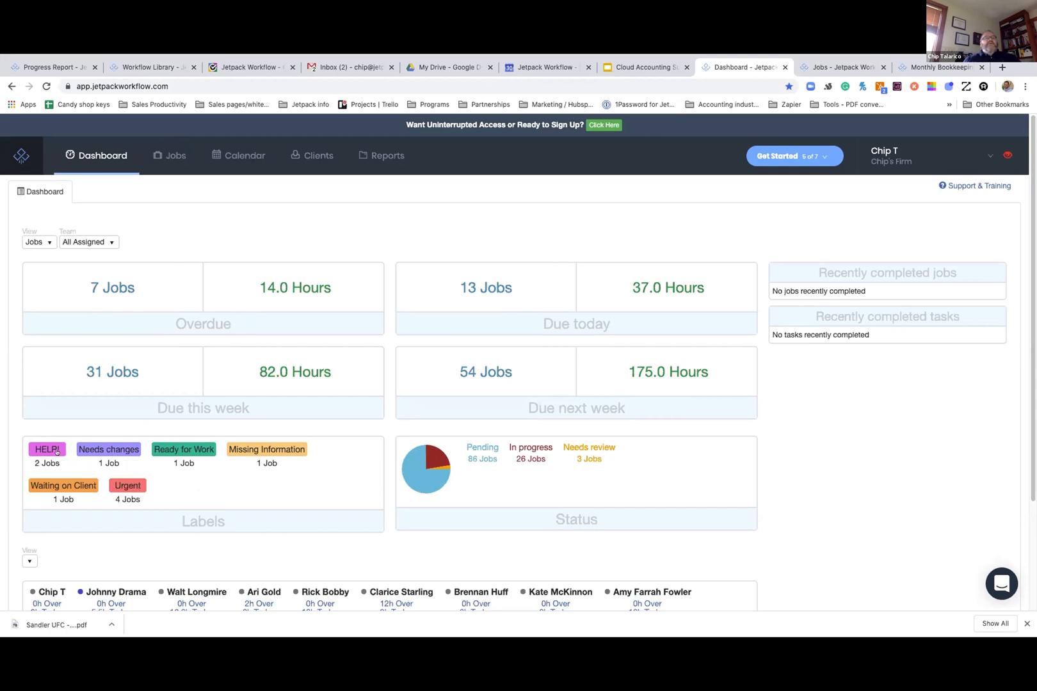
mouse_move(46, 449)
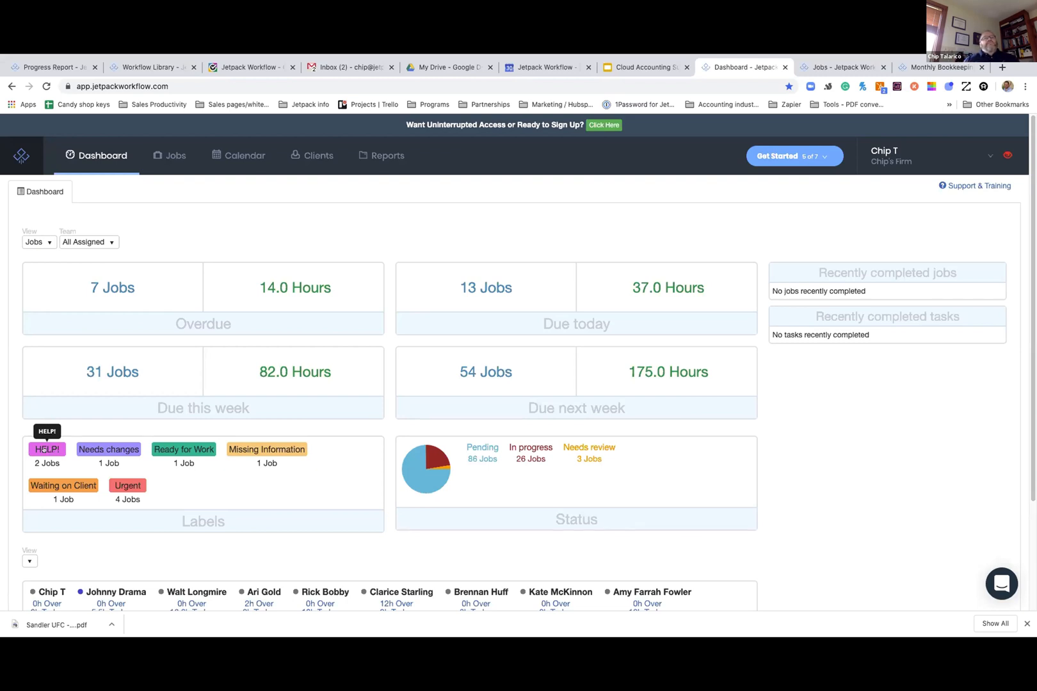
mouse_move(240, 498)
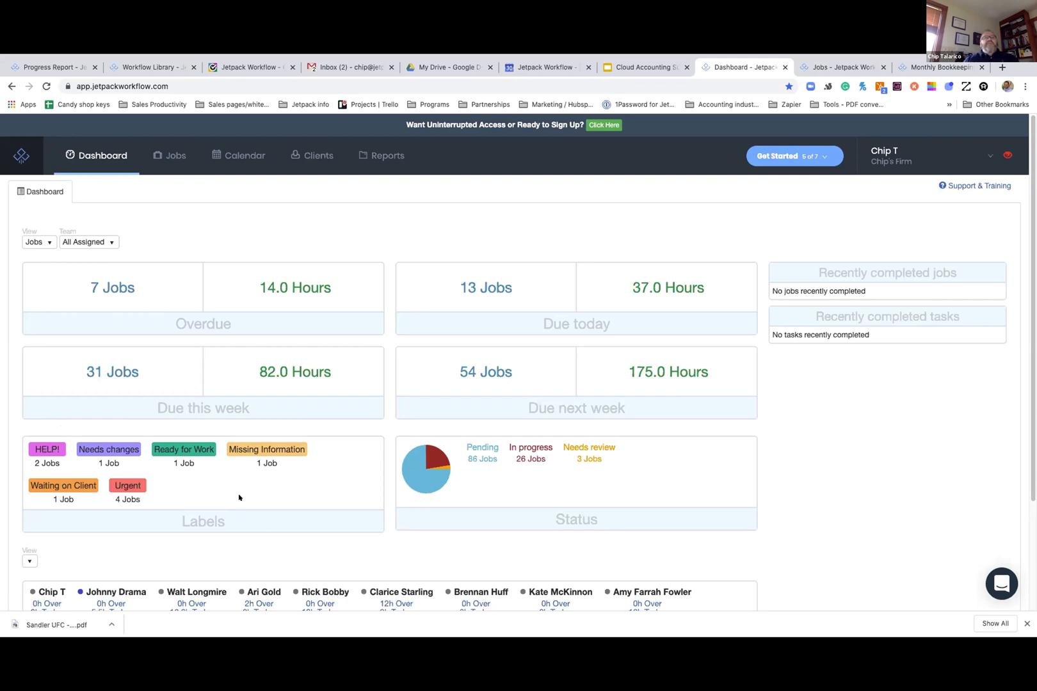
mouse_move(512, 511)
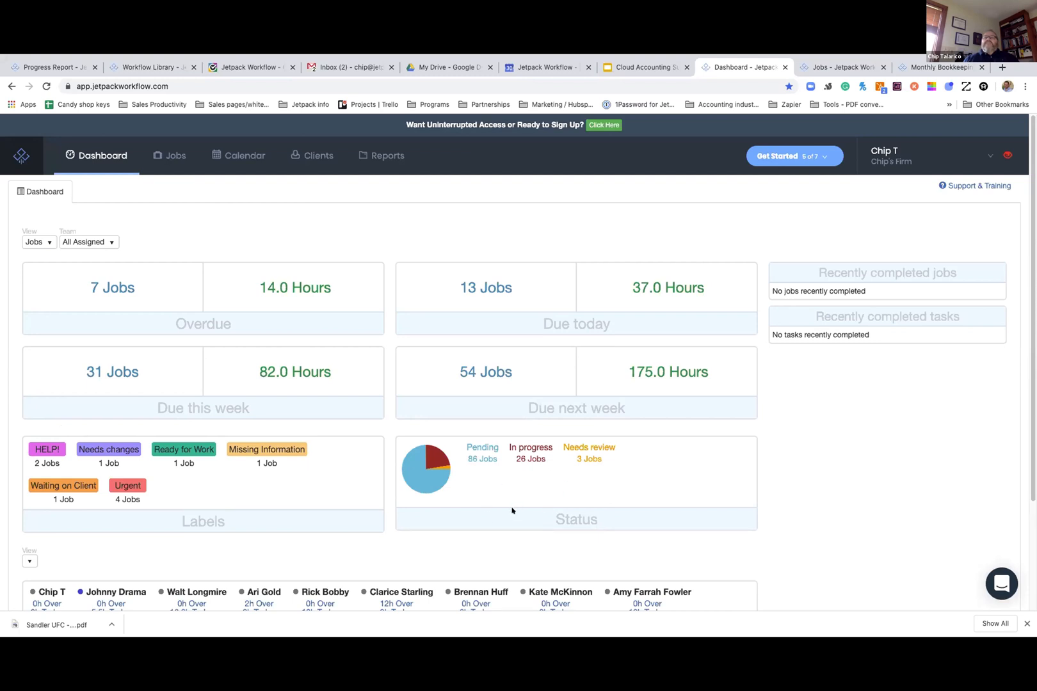
mouse_move(521, 501)
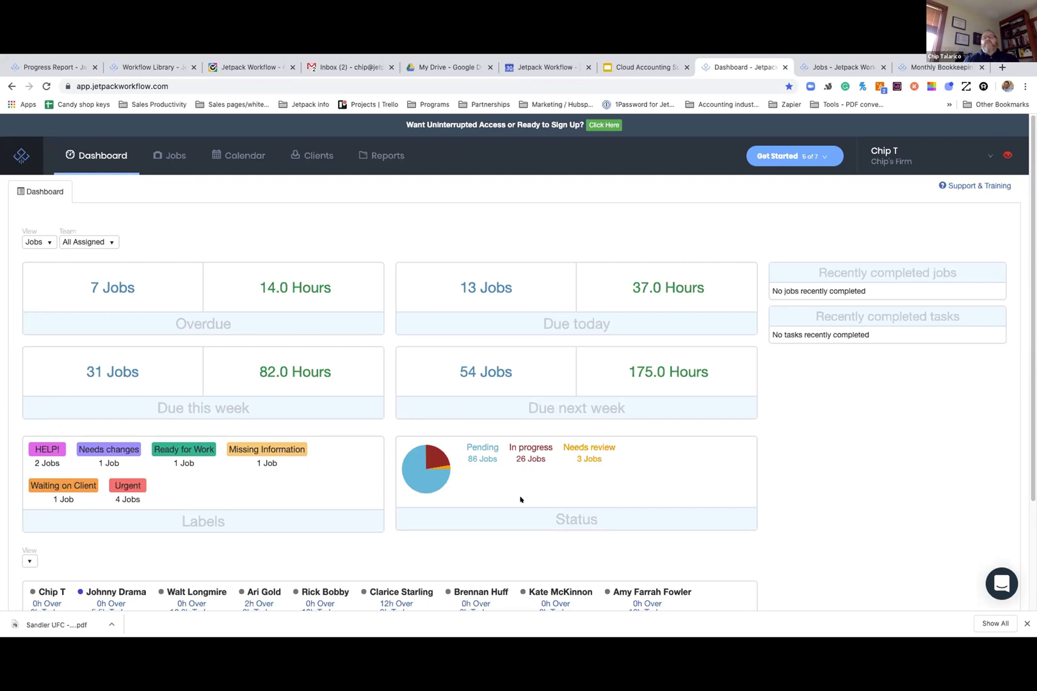
mouse_move(515, 501)
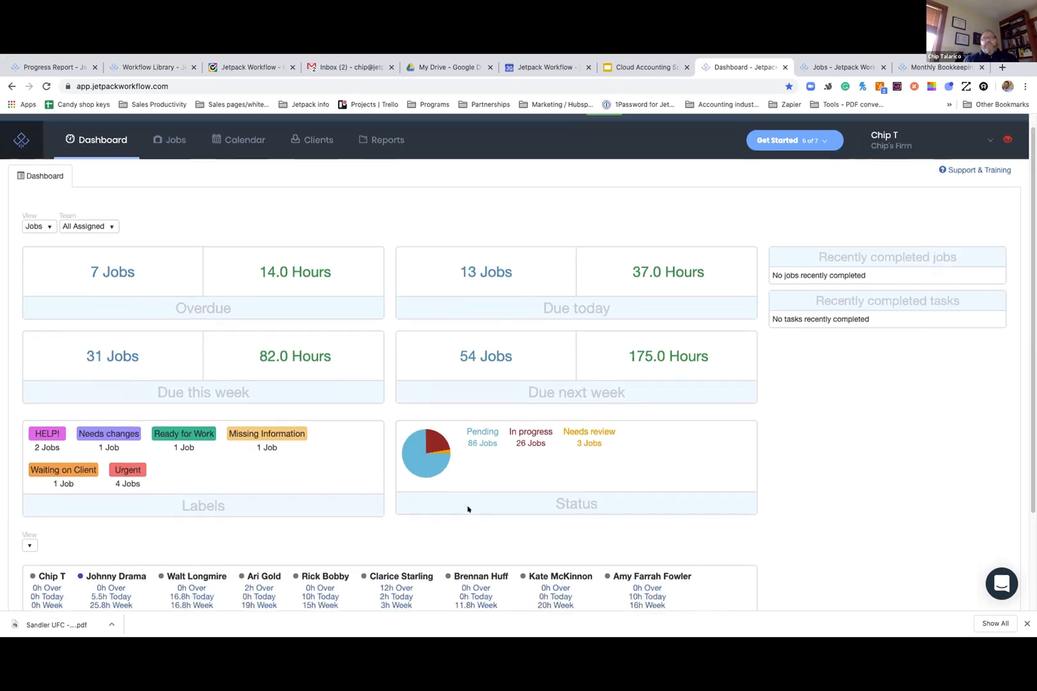
scroll("down", 3)
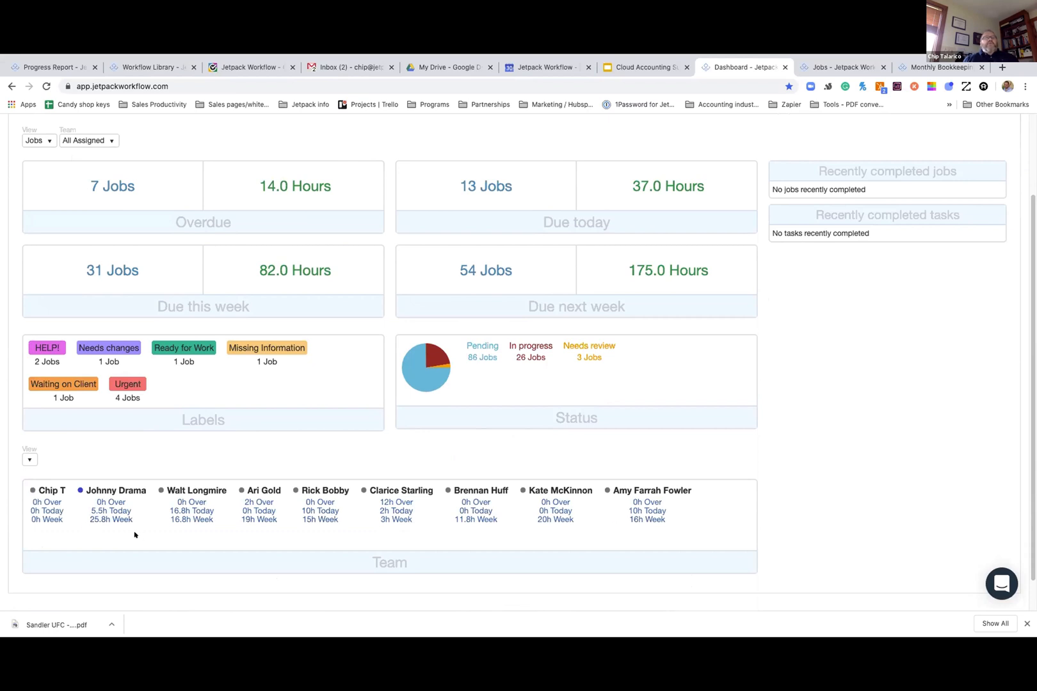
mouse_move(143, 517)
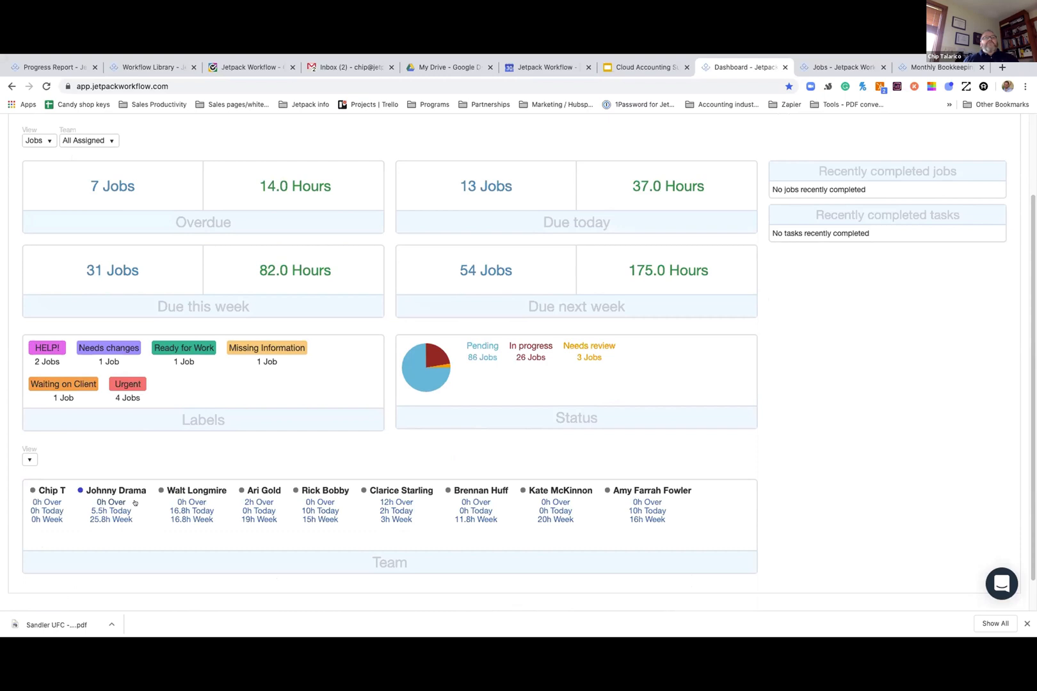
mouse_move(264, 506)
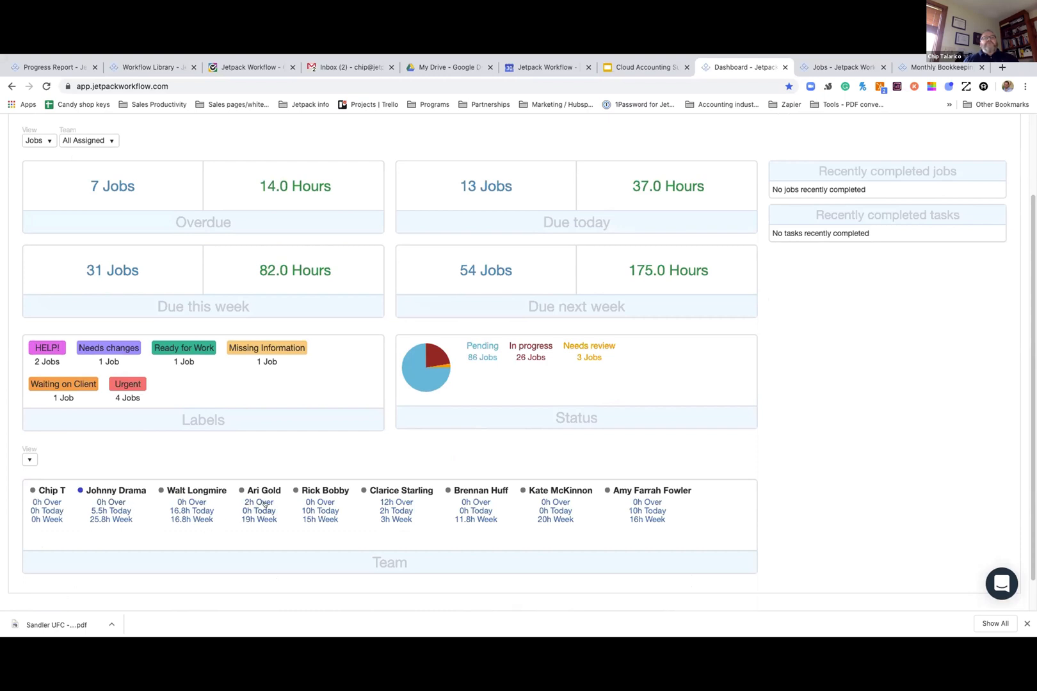
mouse_move(333, 520)
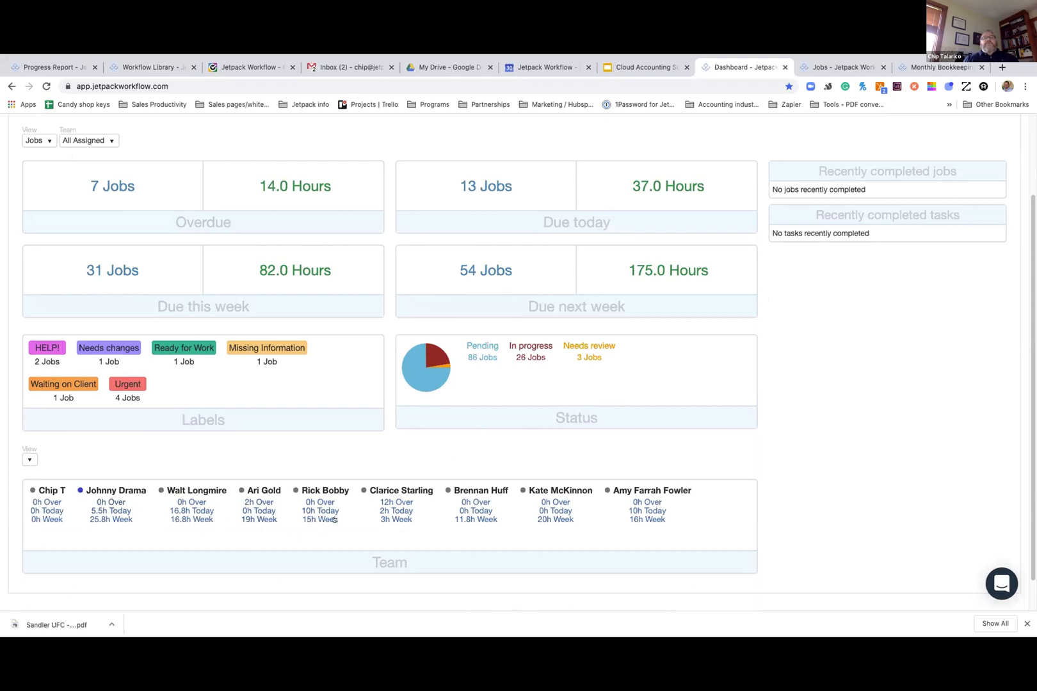
mouse_move(368, 535)
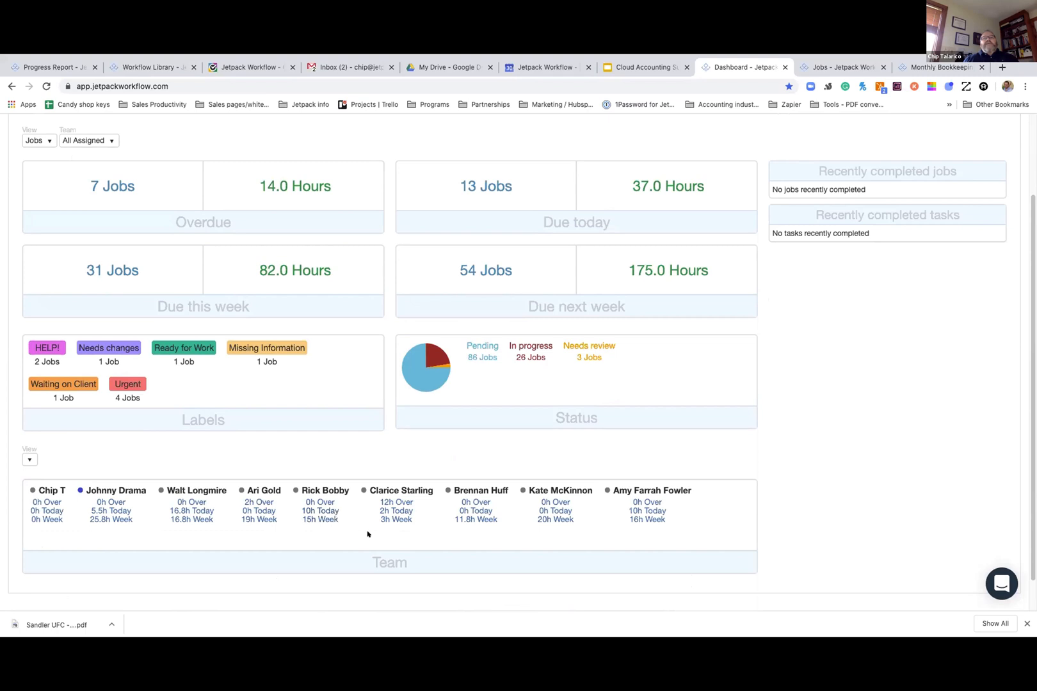
mouse_move(386, 527)
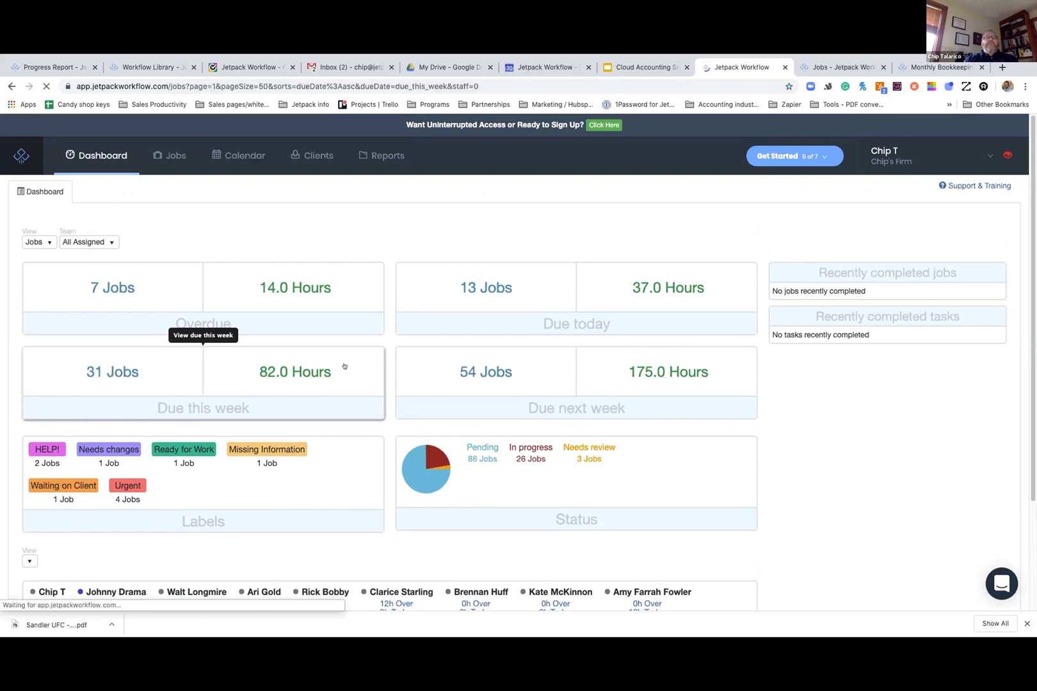
mouse_move(545, 259)
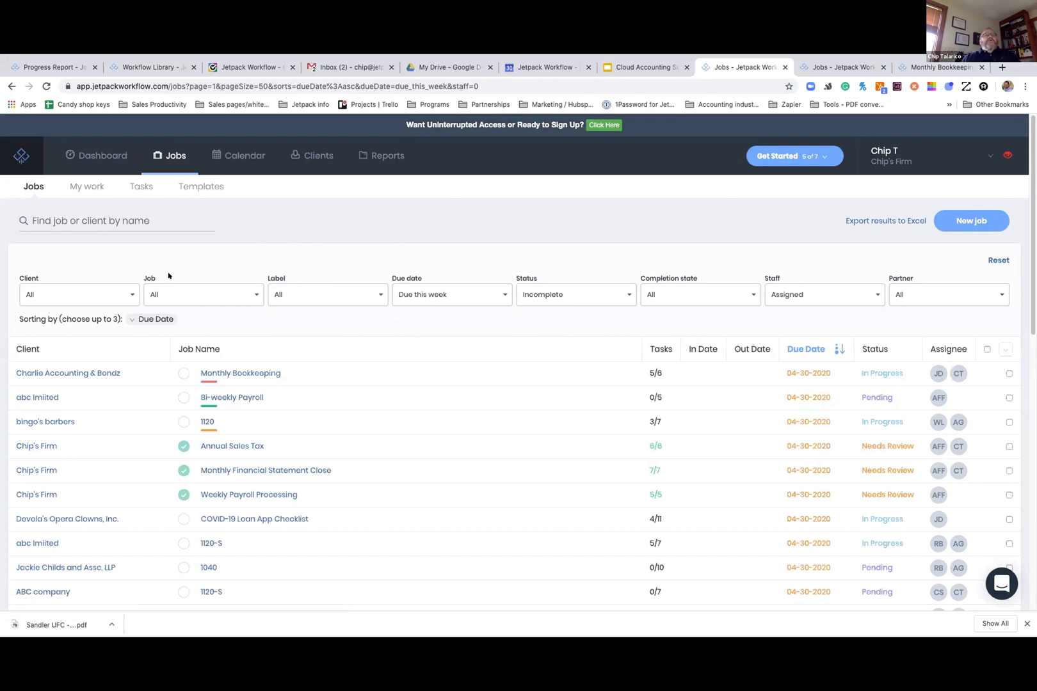
Step: Review the Client, Job type and Label filter choices without changing them
left_click(76, 295)
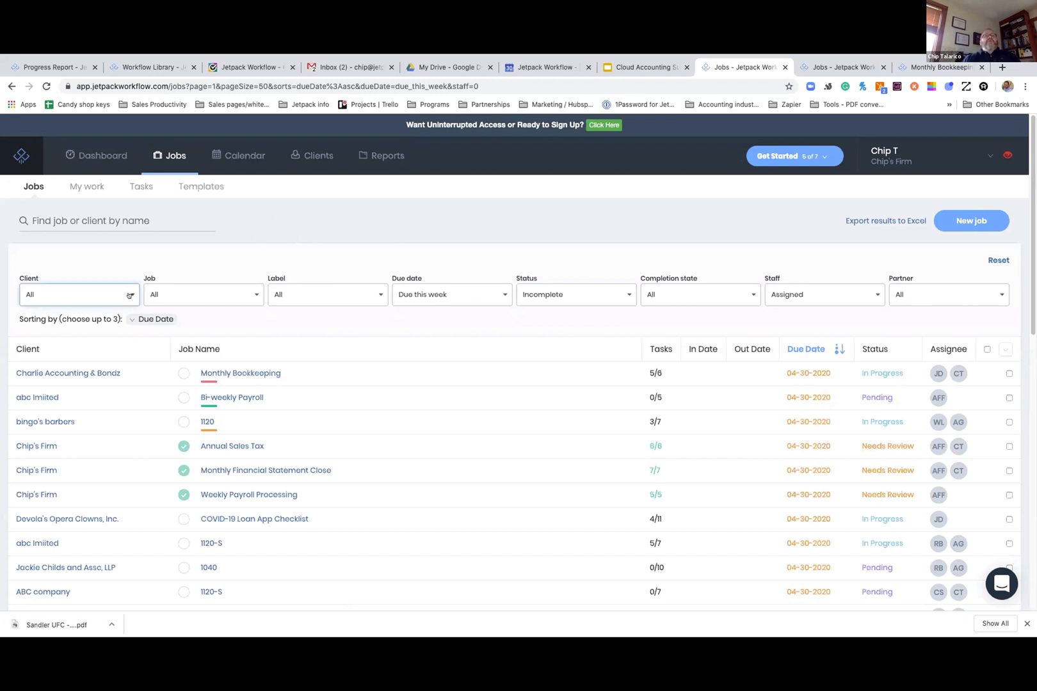
left_click(203, 294)
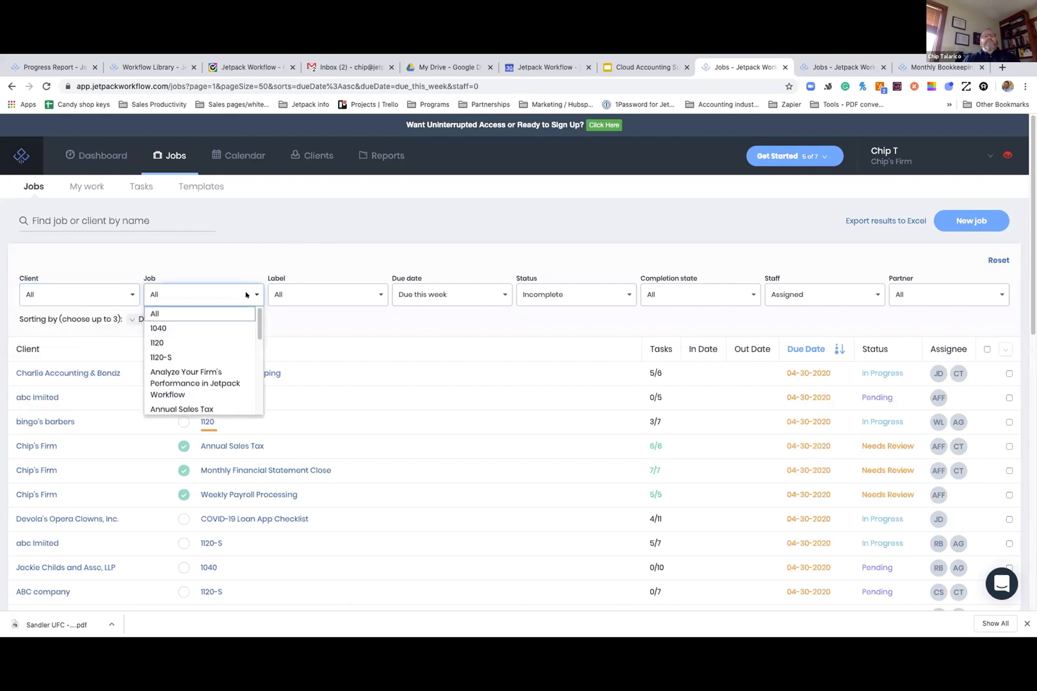
left_click(328, 294)
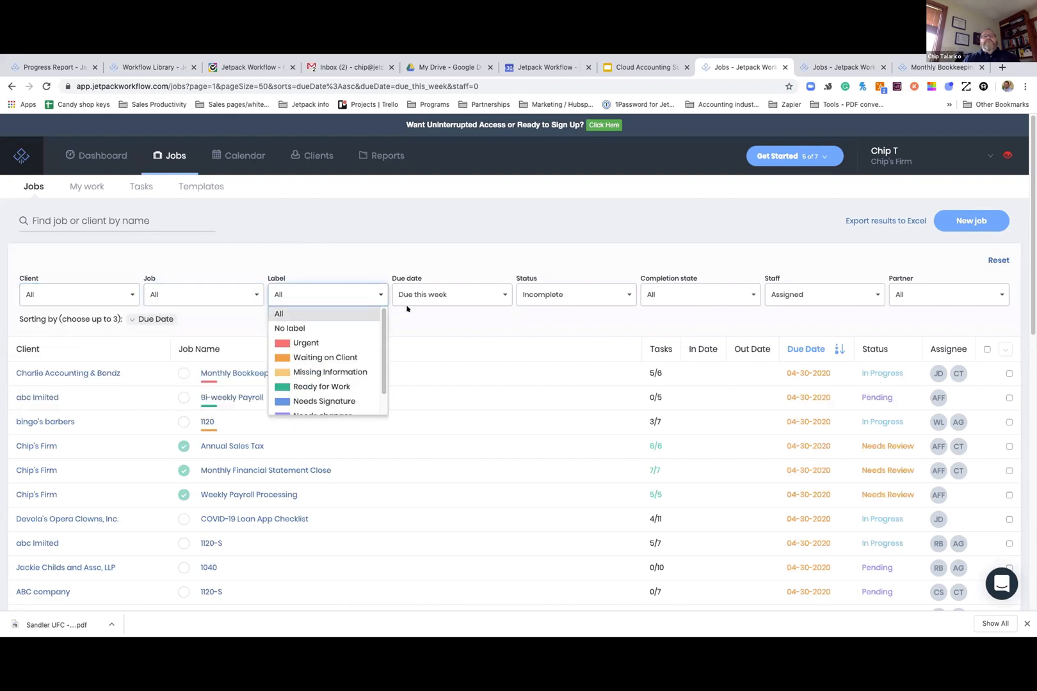
left_click(451, 294)
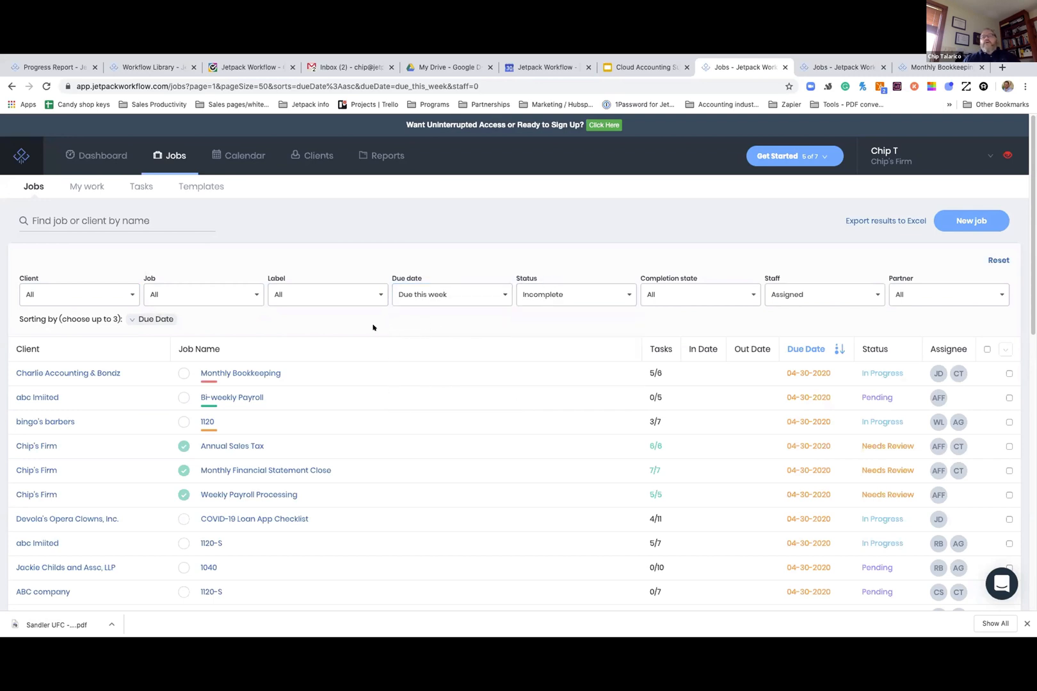
mouse_move(425, 325)
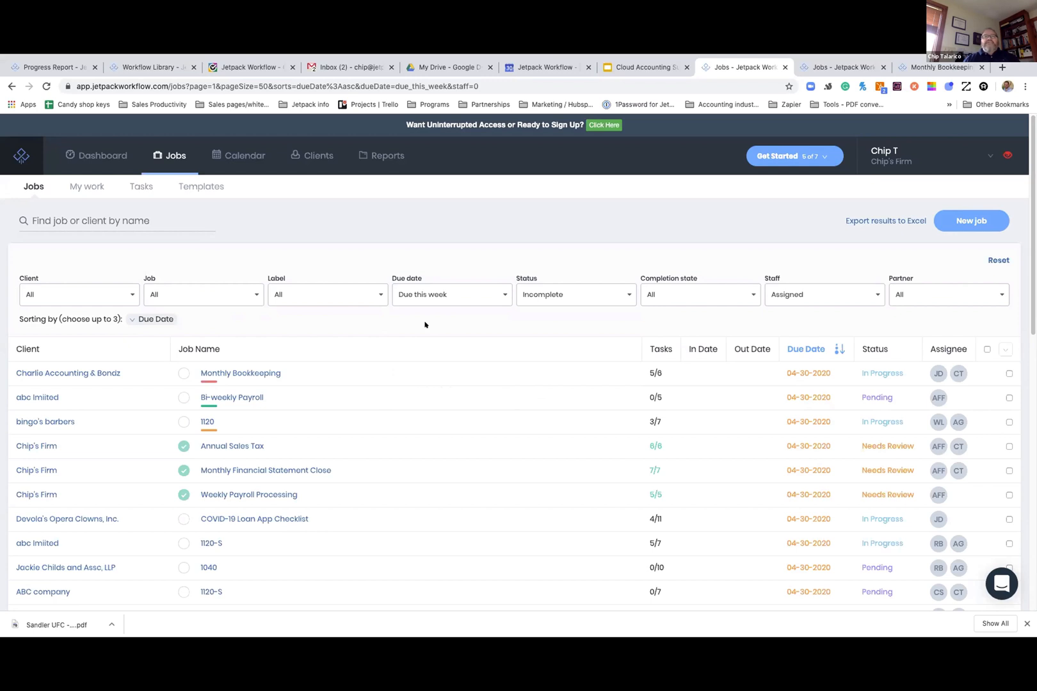
mouse_move(489, 302)
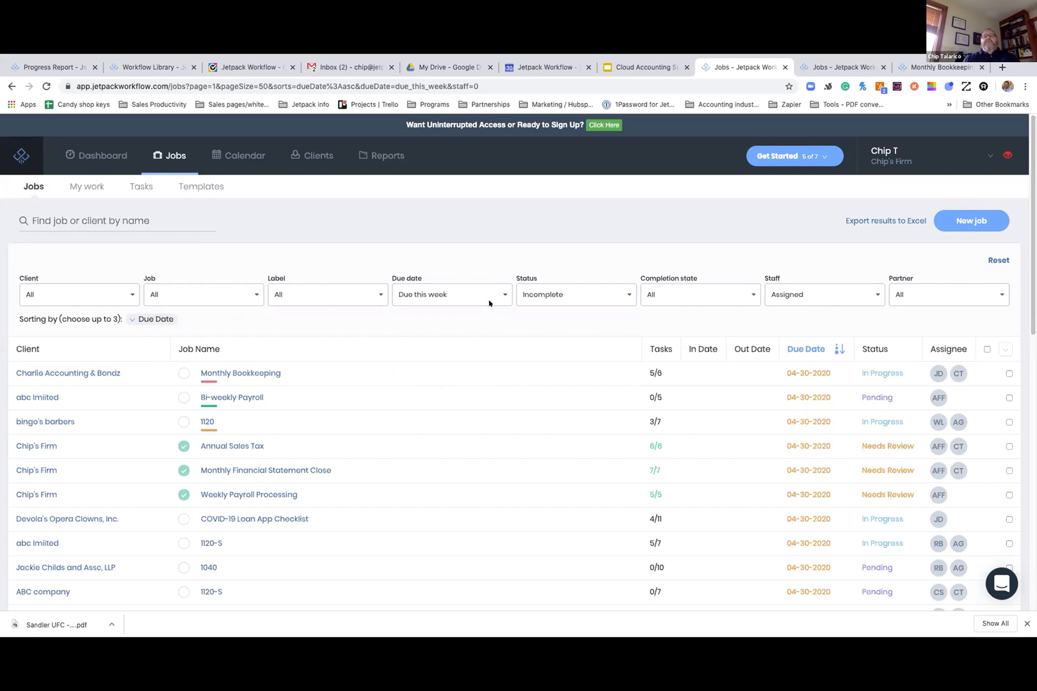
Step: Review the Due date and Overdue filter choices, keeping 'Due this week' unchanged
left_click(450, 295)
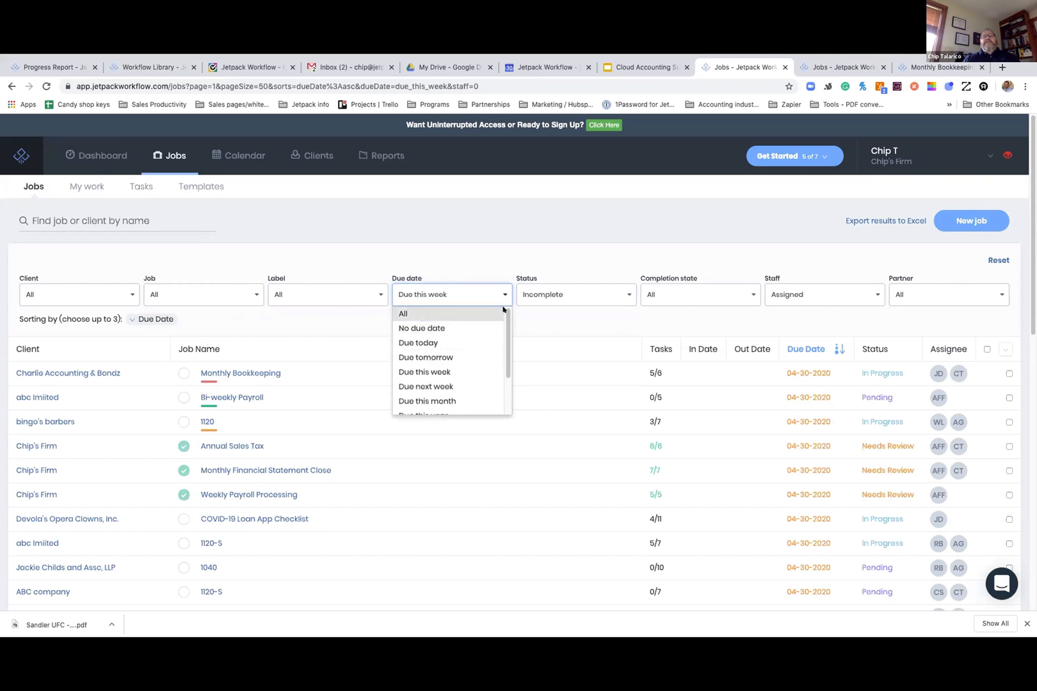
left_click(451, 294)
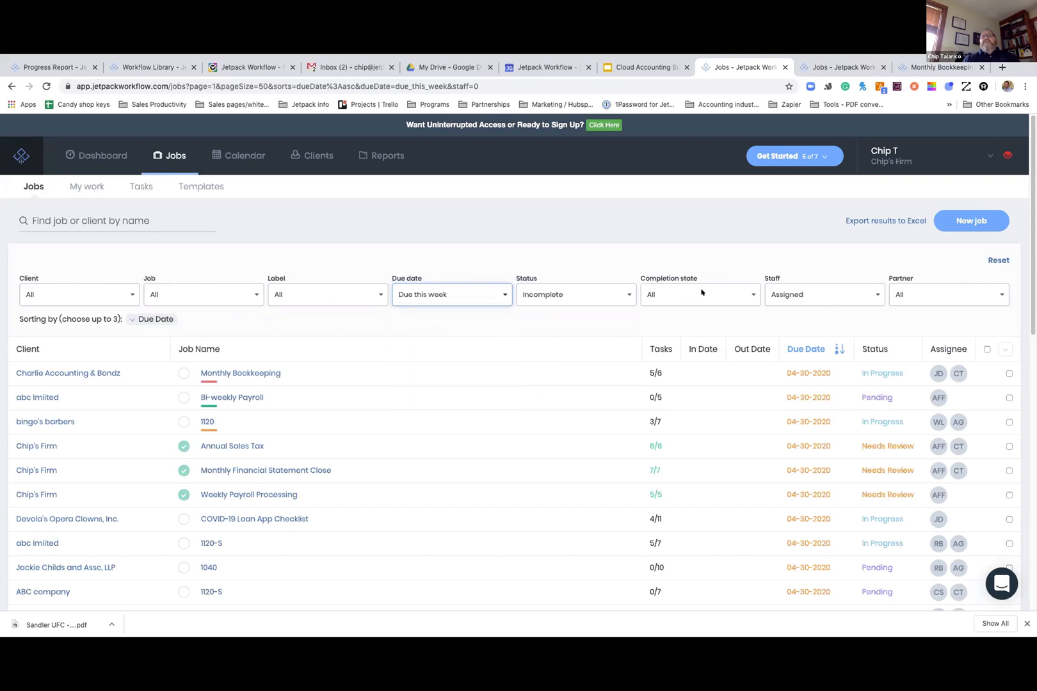
left_click(700, 294)
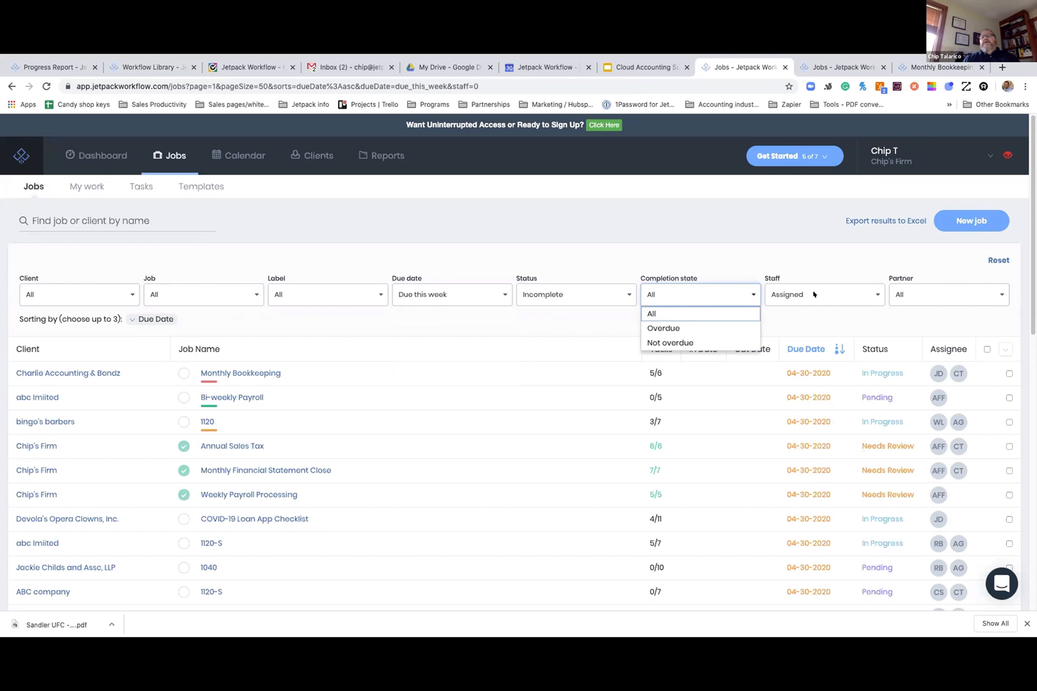
left_click(825, 295)
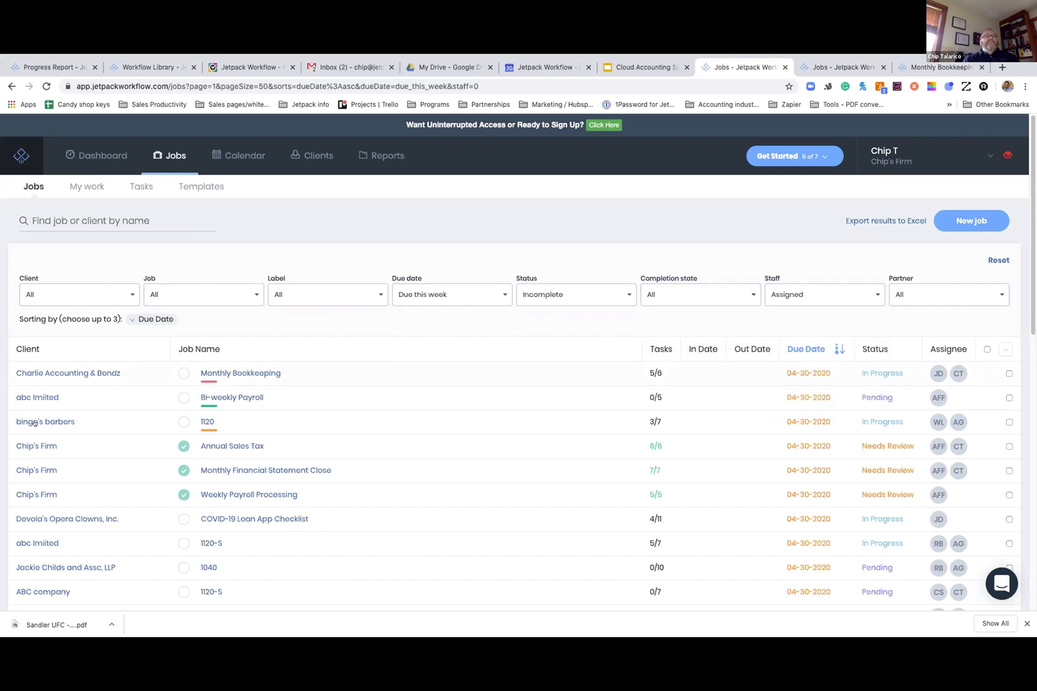
mouse_move(74, 445)
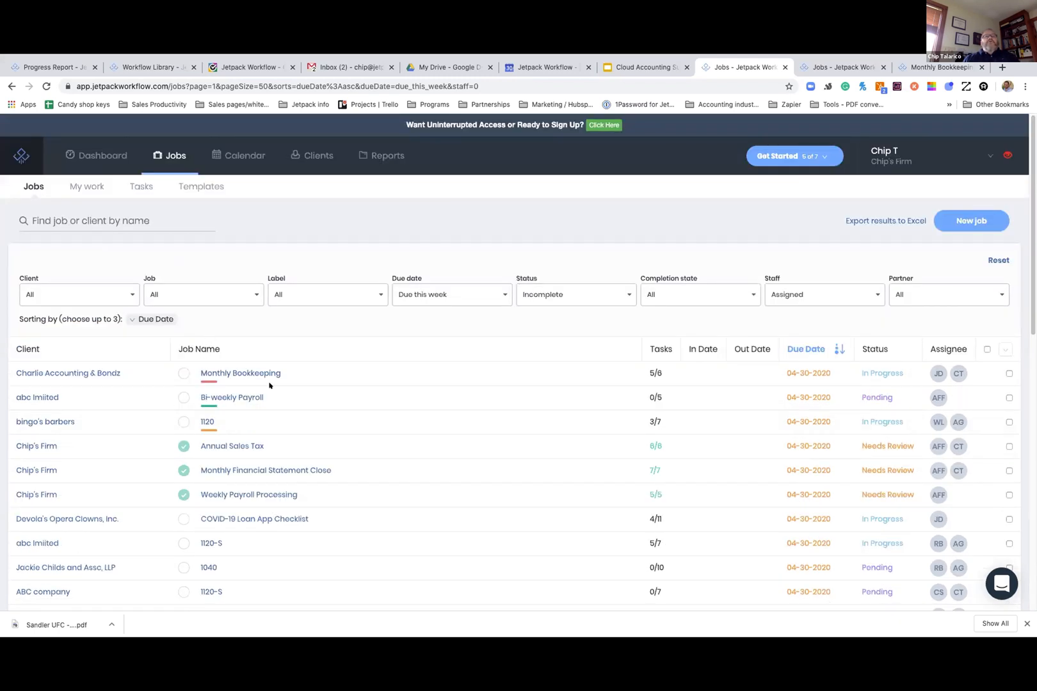
mouse_move(223, 386)
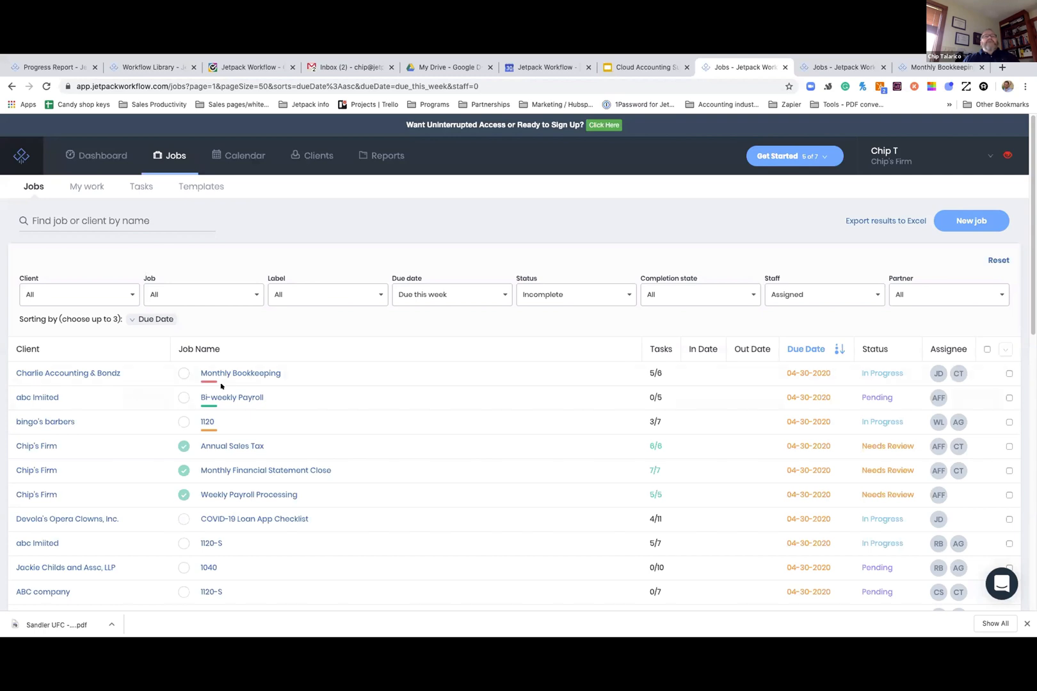
mouse_move(209, 384)
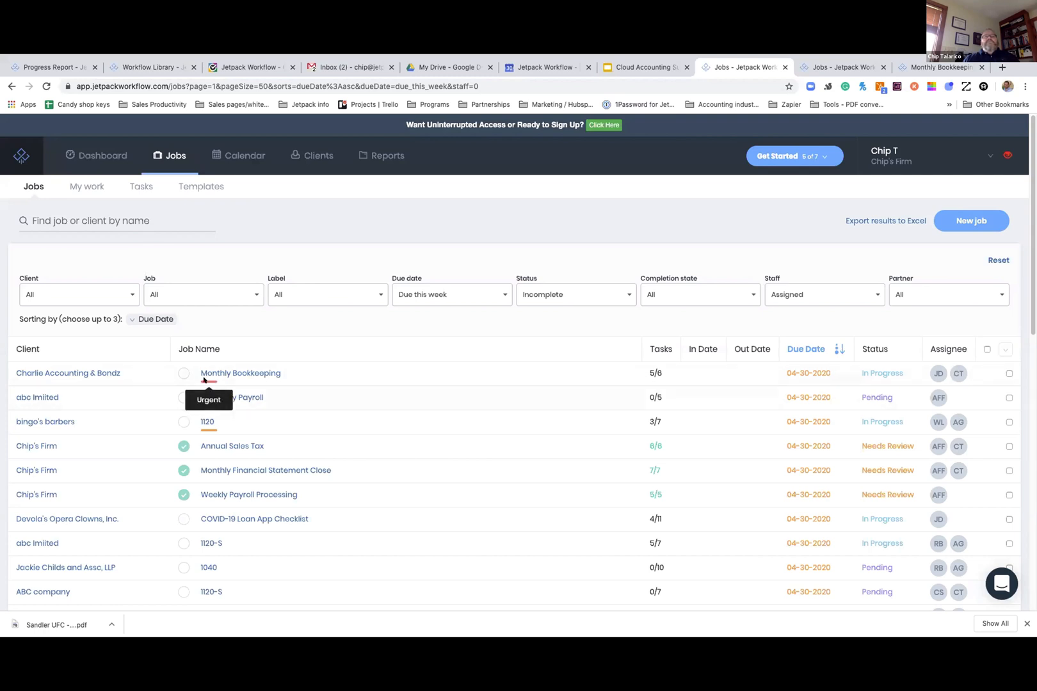
mouse_move(549, 381)
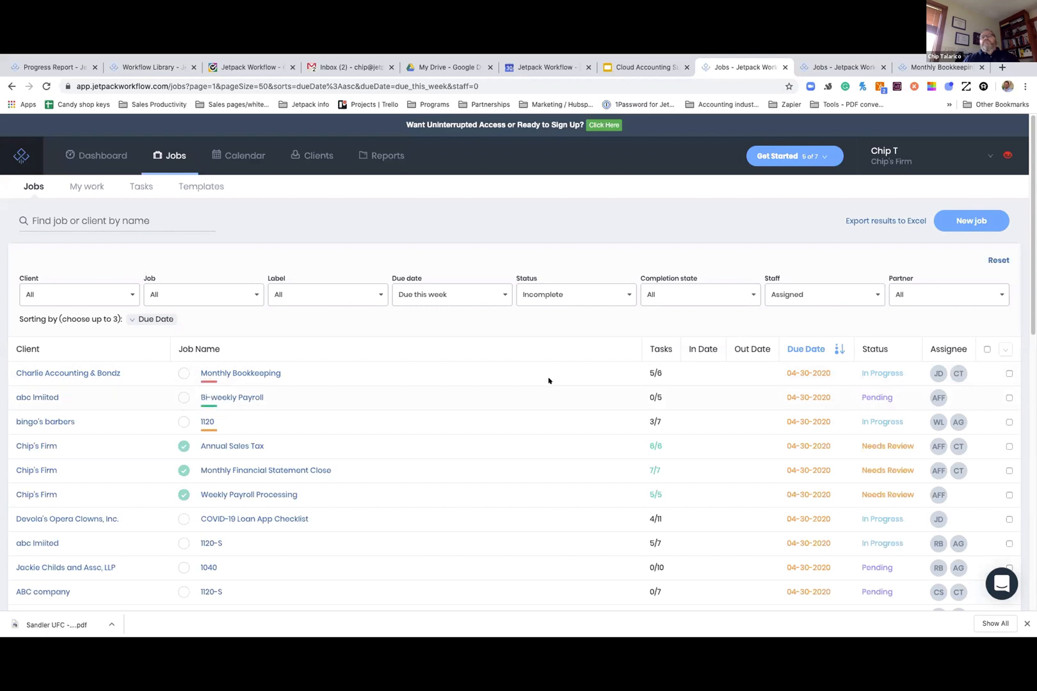
mouse_move(661, 373)
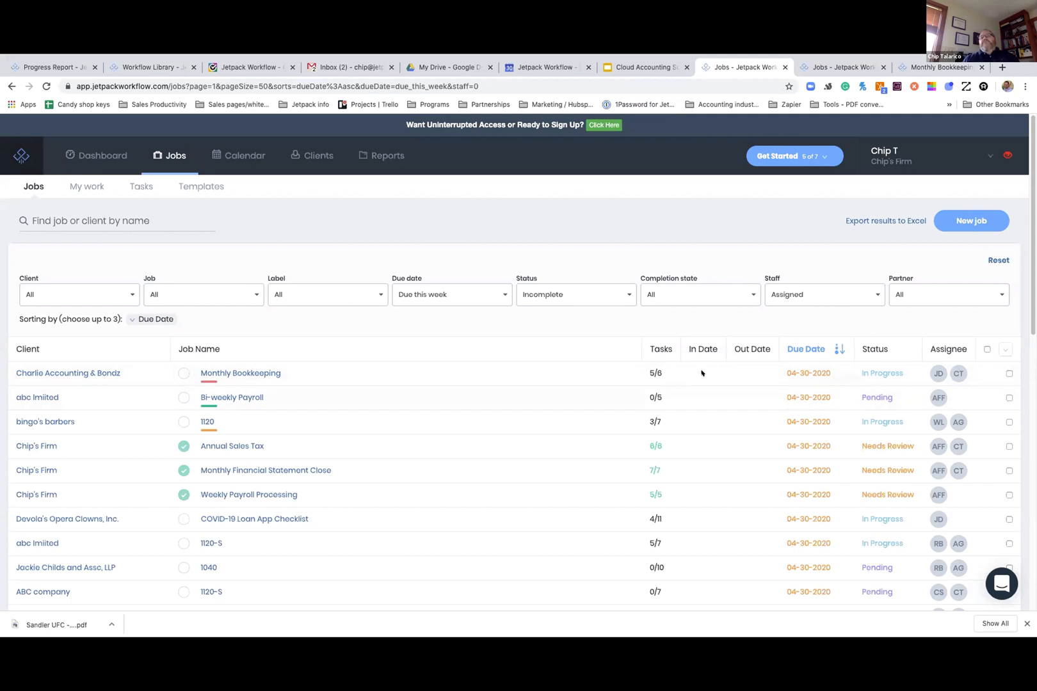
mouse_move(737, 364)
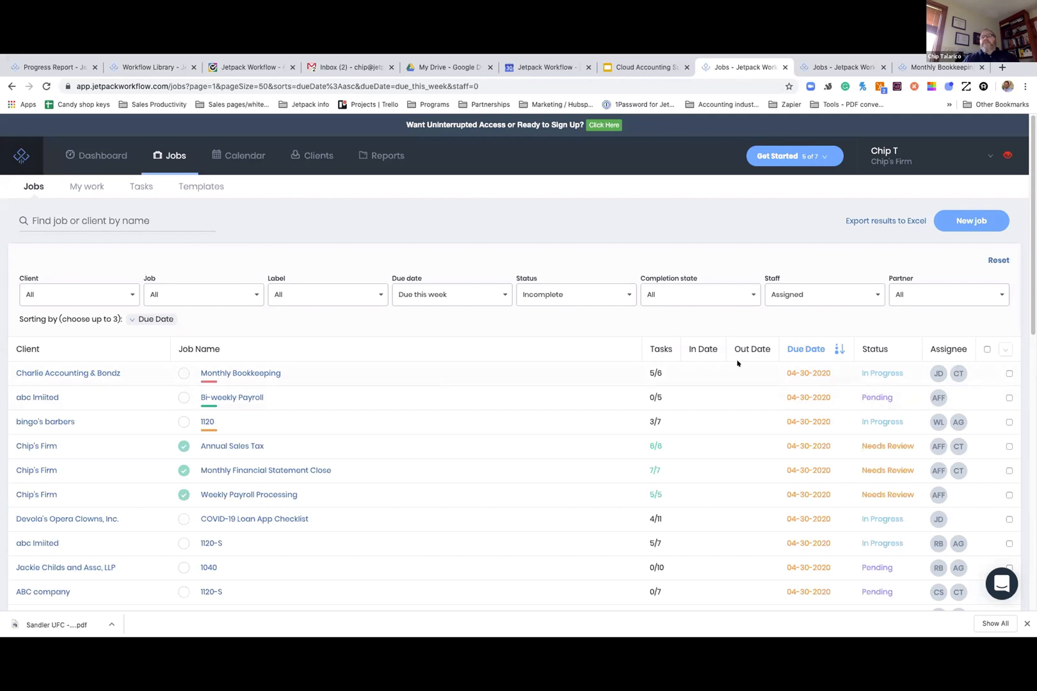
mouse_move(836, 389)
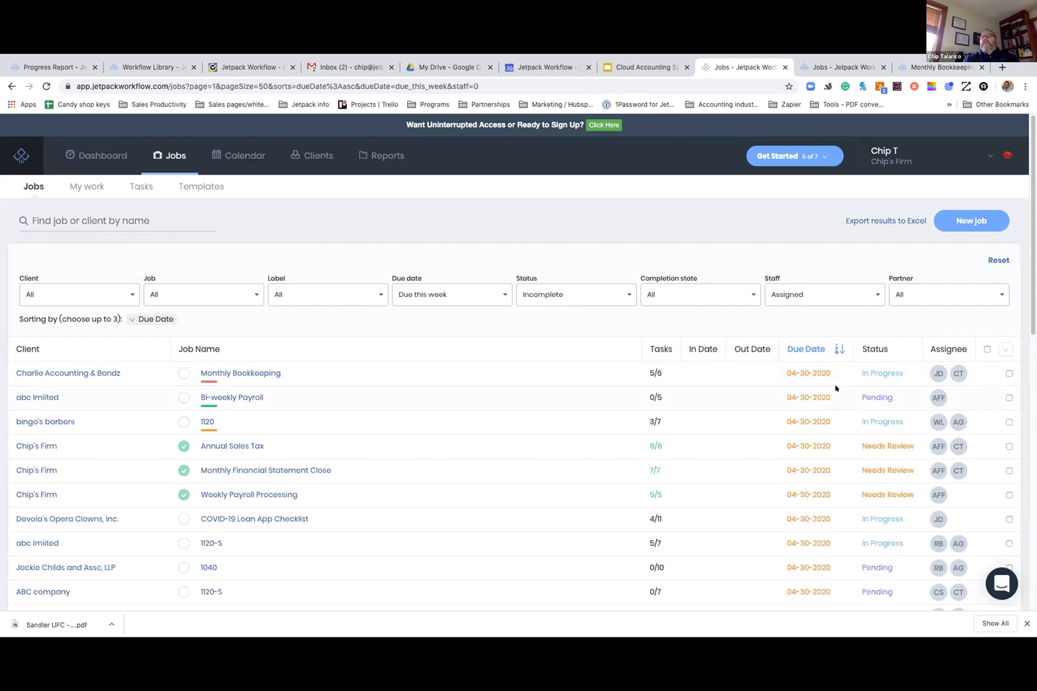
mouse_move(898, 374)
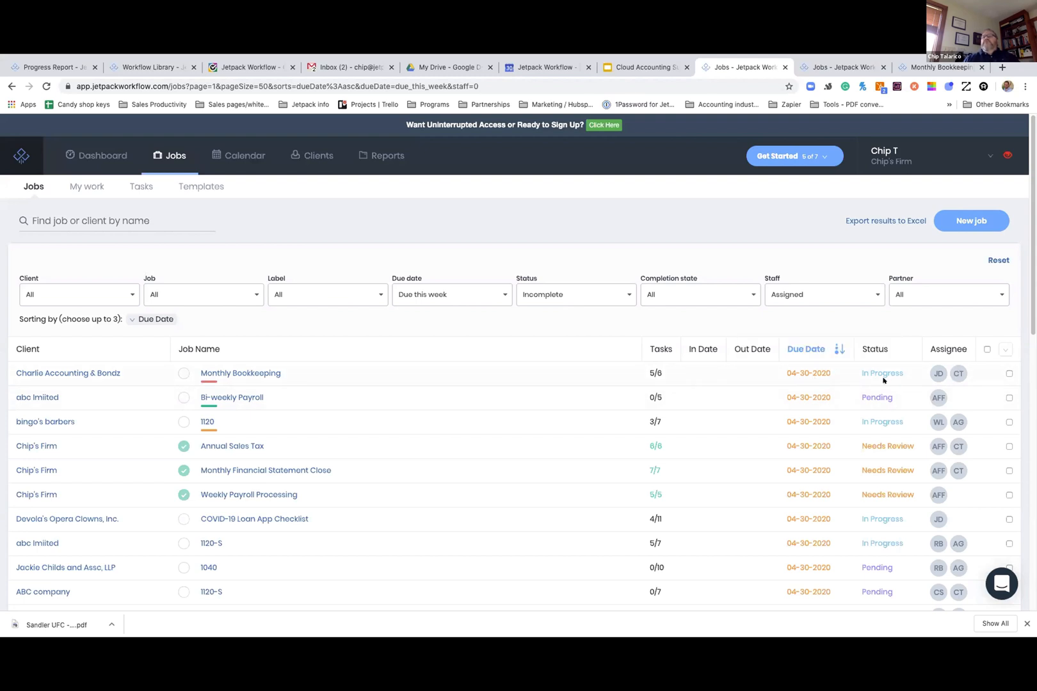
mouse_move(876, 399)
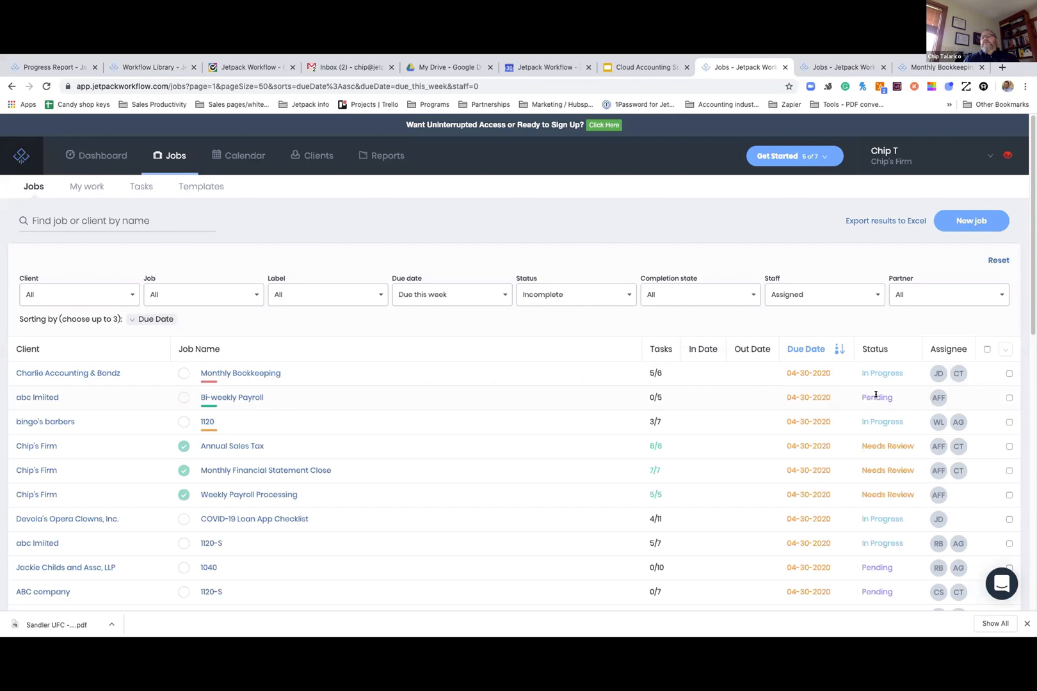
mouse_move(642, 397)
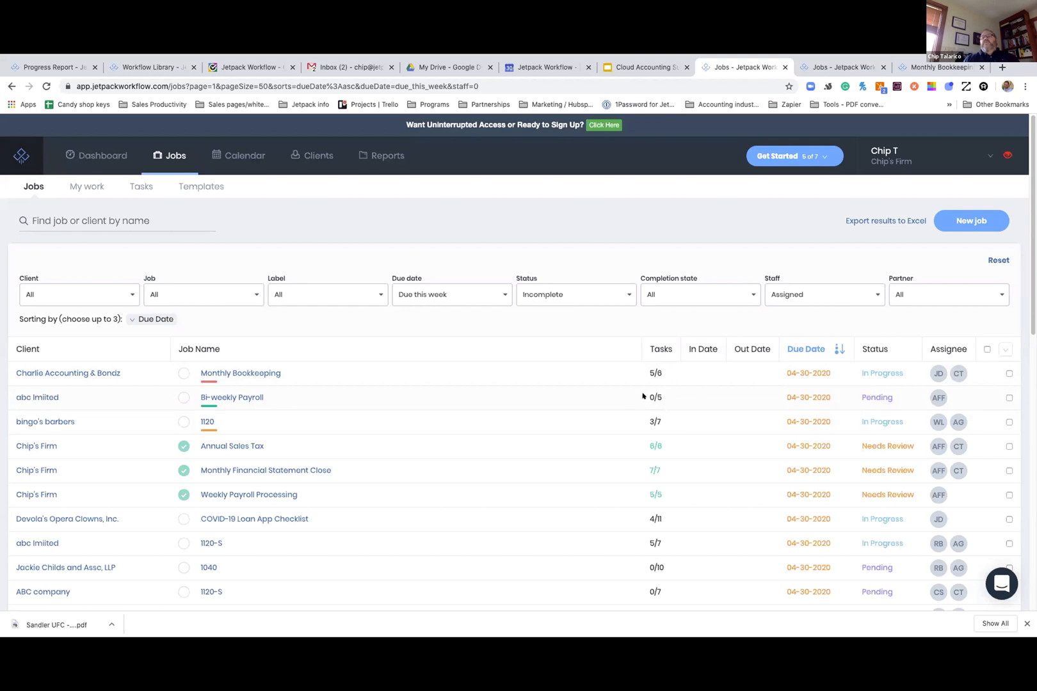
mouse_move(928, 373)
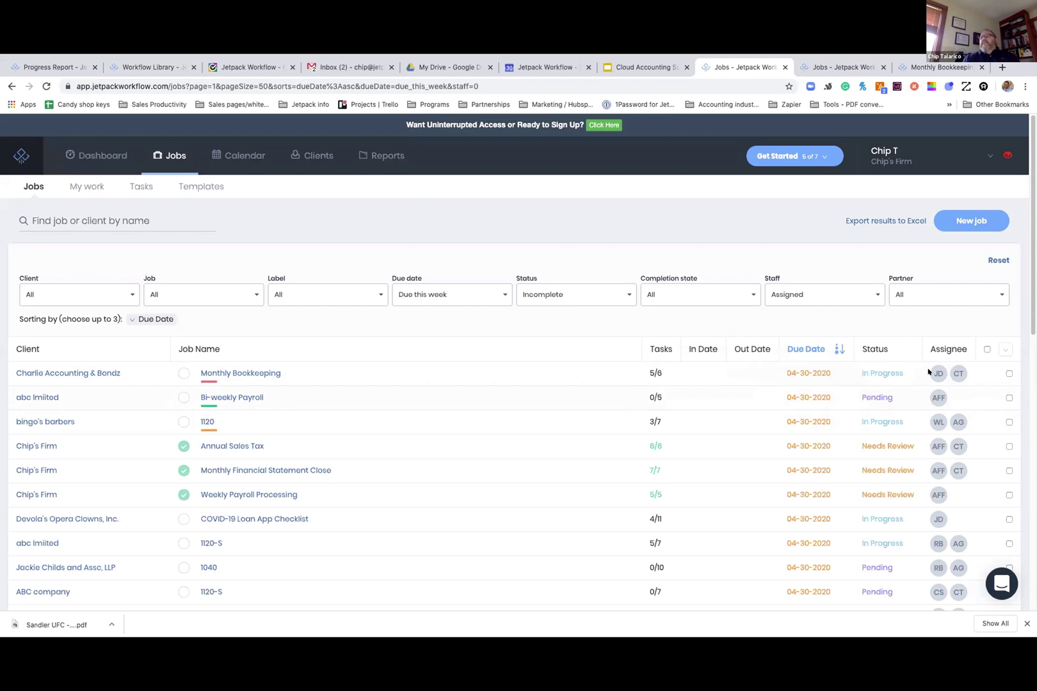
mouse_move(937, 374)
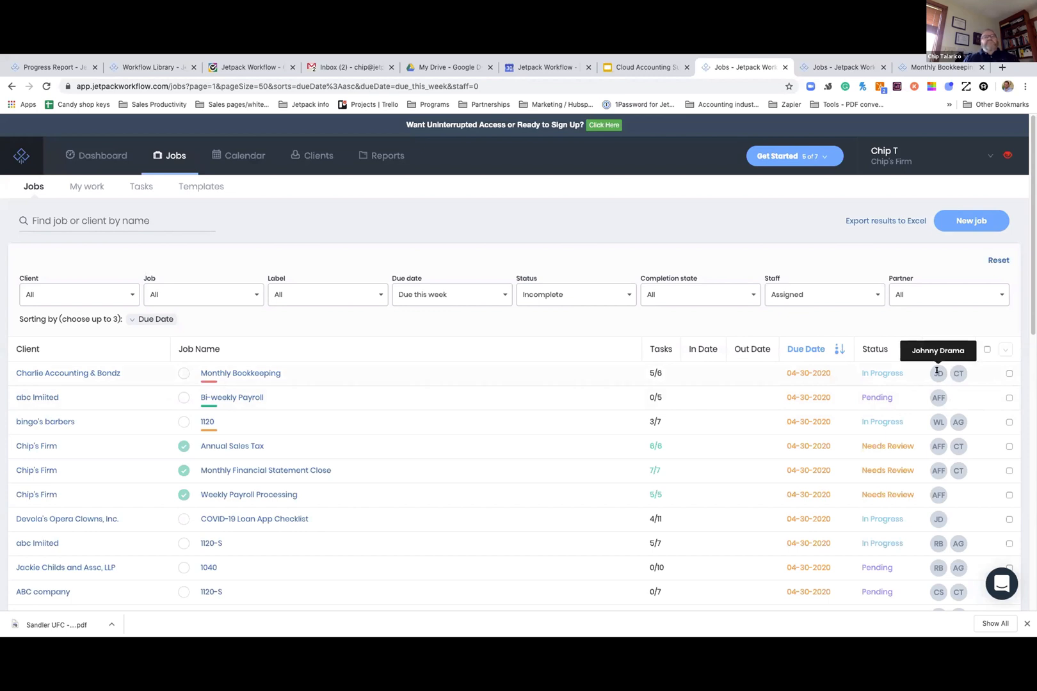
mouse_move(959, 374)
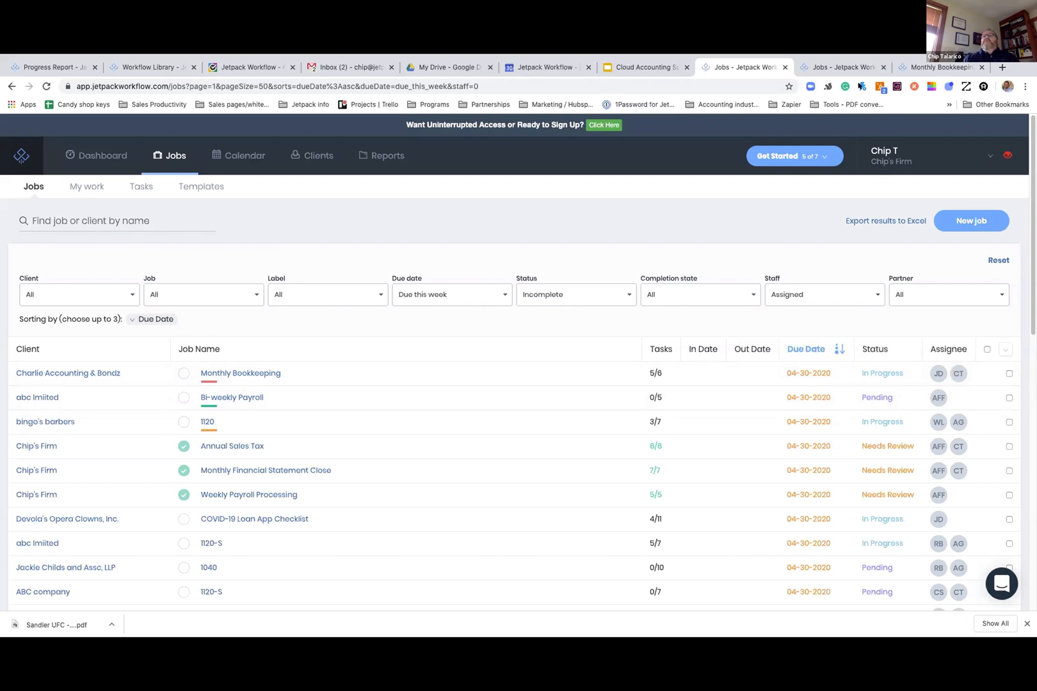
Step: Open the Monthly Bookkeeping job for Charlie Accounting & Bondz and view its details
left_click(239, 374)
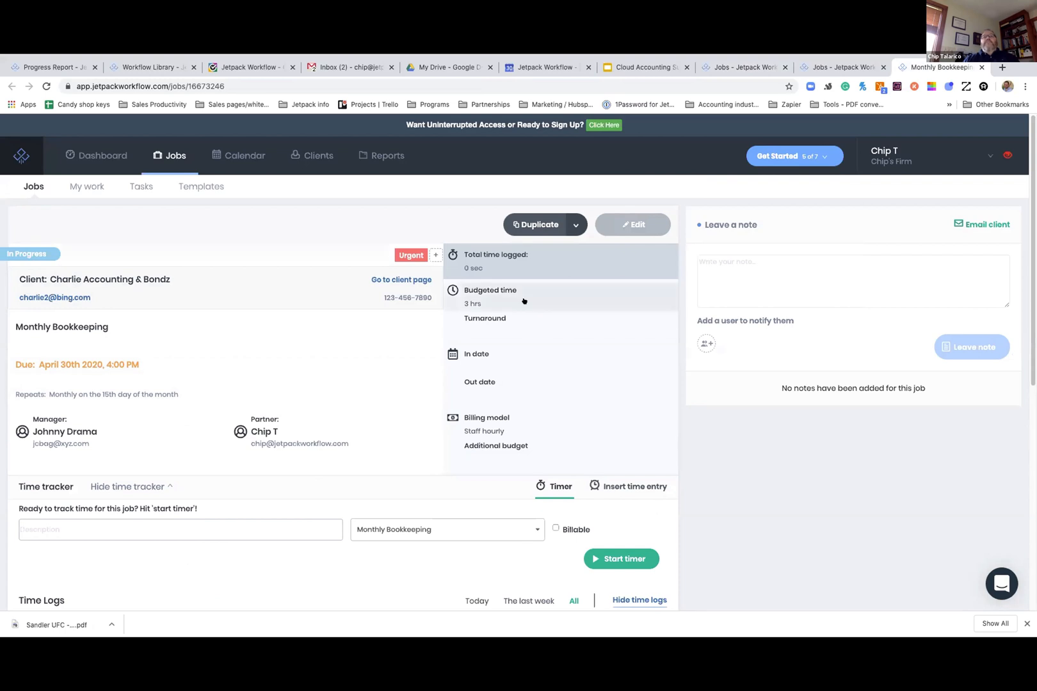
mouse_move(527, 321)
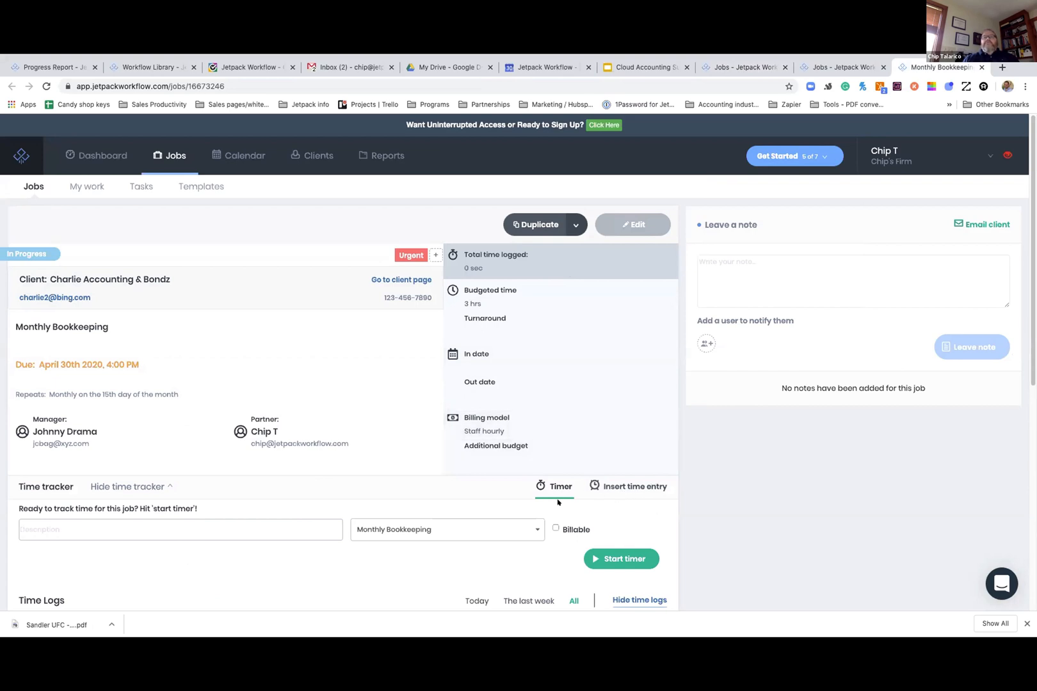
scroll("down", 3)
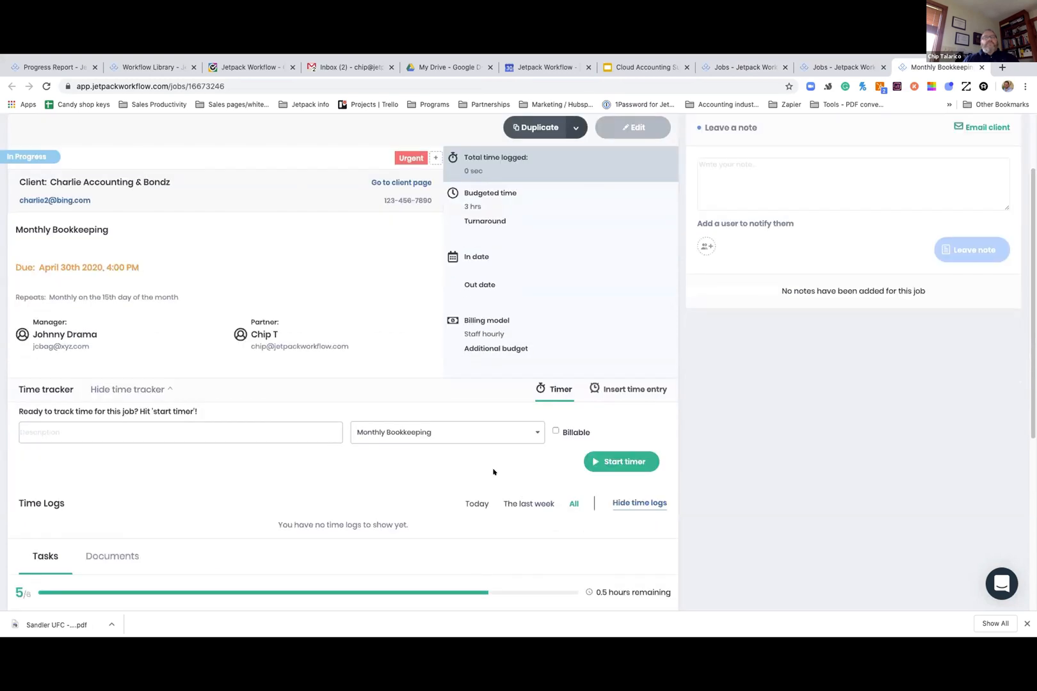
Step: Scroll to the job's Tasks list and toggle a task checkbox, leaving five of six checked
scroll("down", 3)
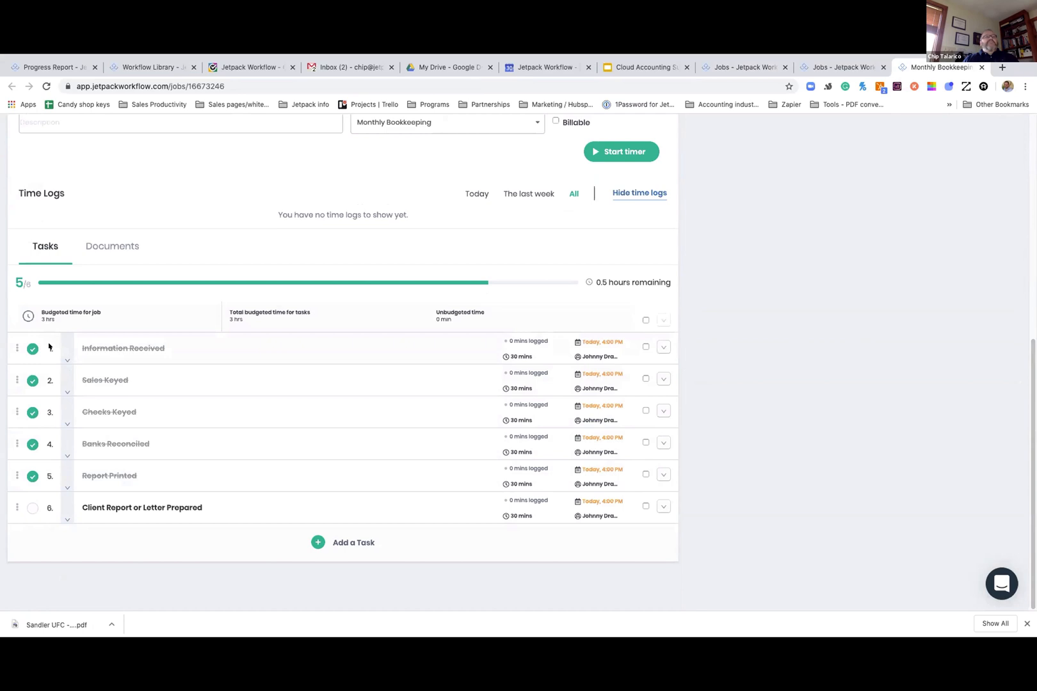
left_click(31, 508)
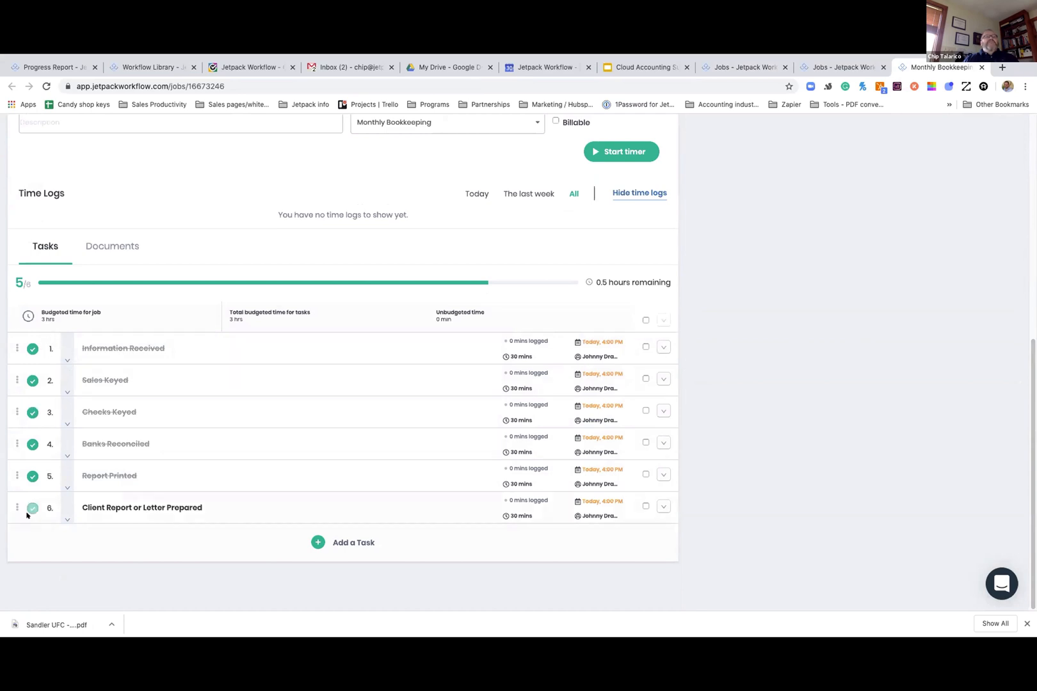
left_click(30, 509)
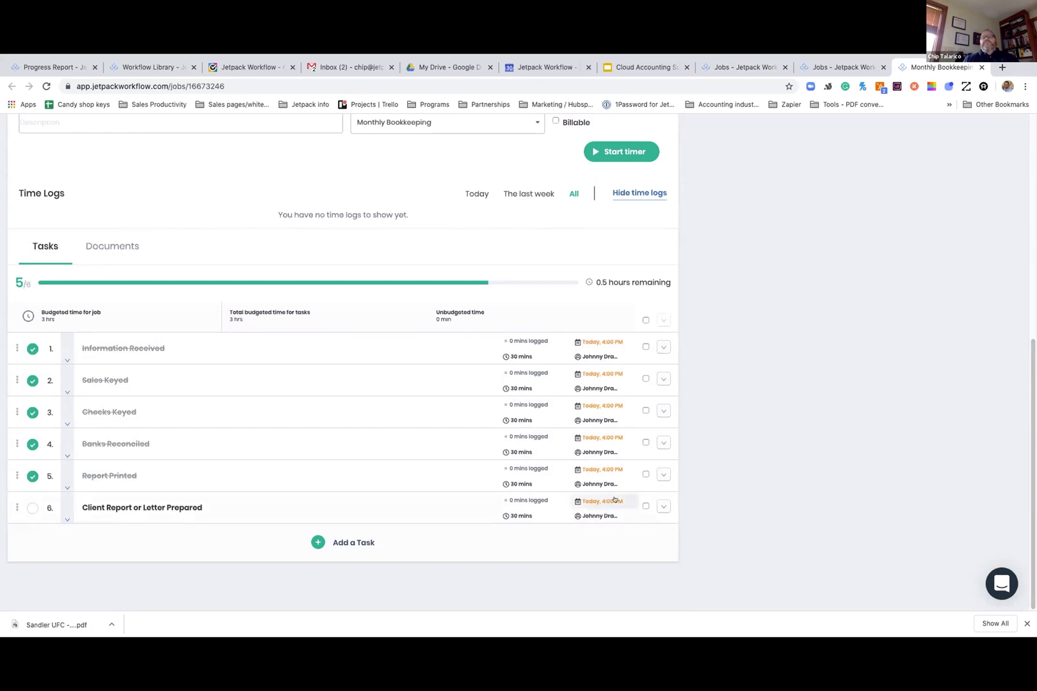
mouse_move(599, 484)
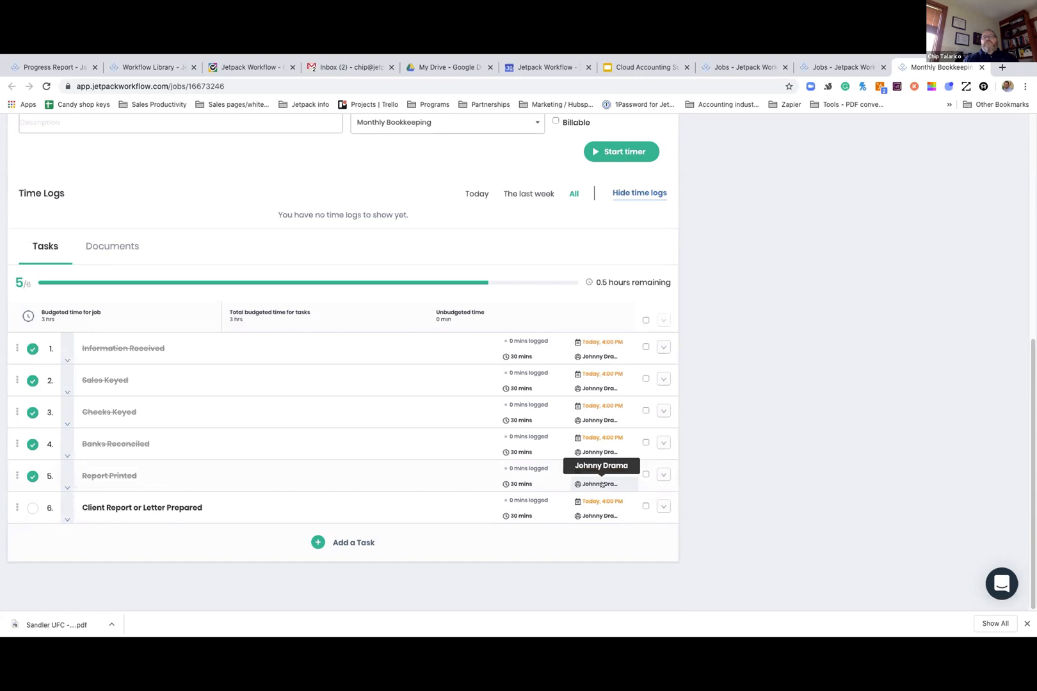
mouse_move(595, 459)
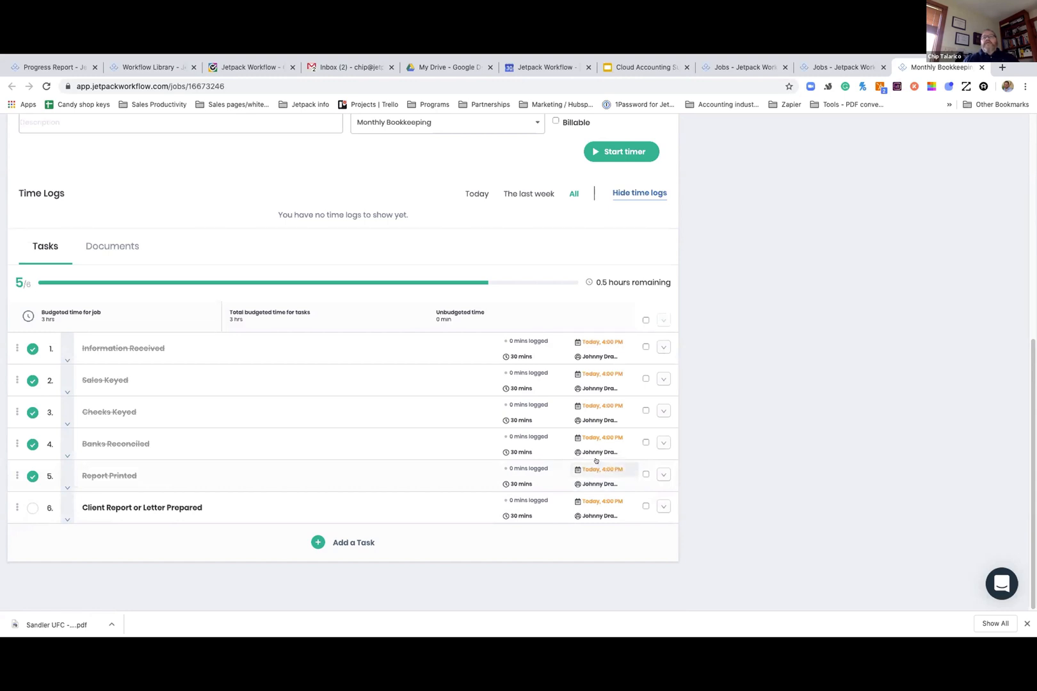
mouse_move(595, 484)
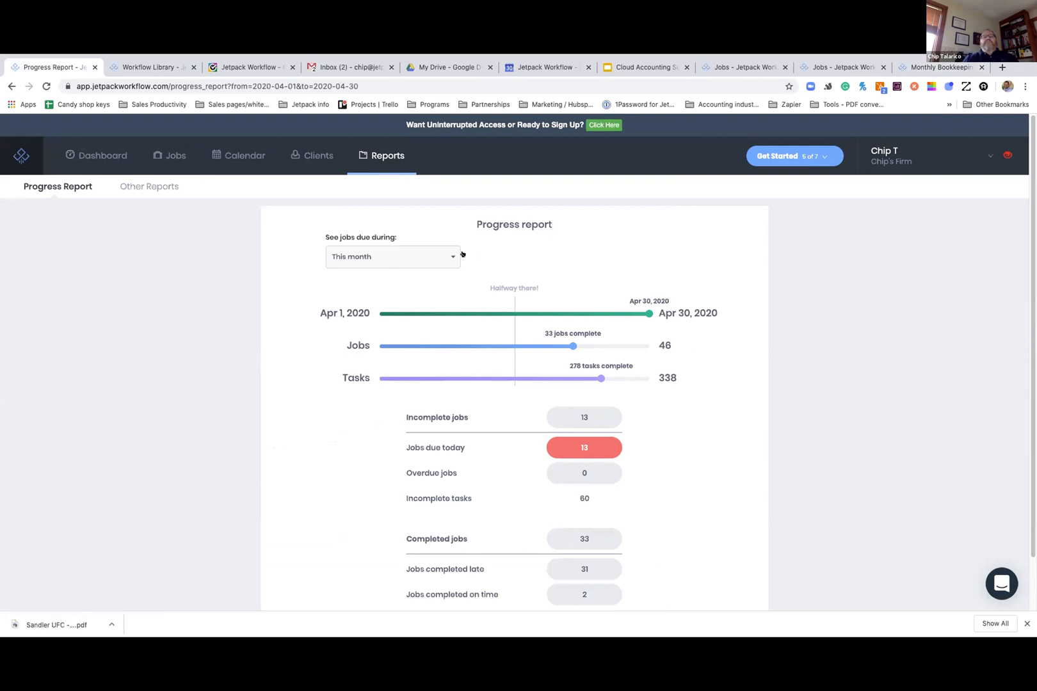
left_click(391, 257)
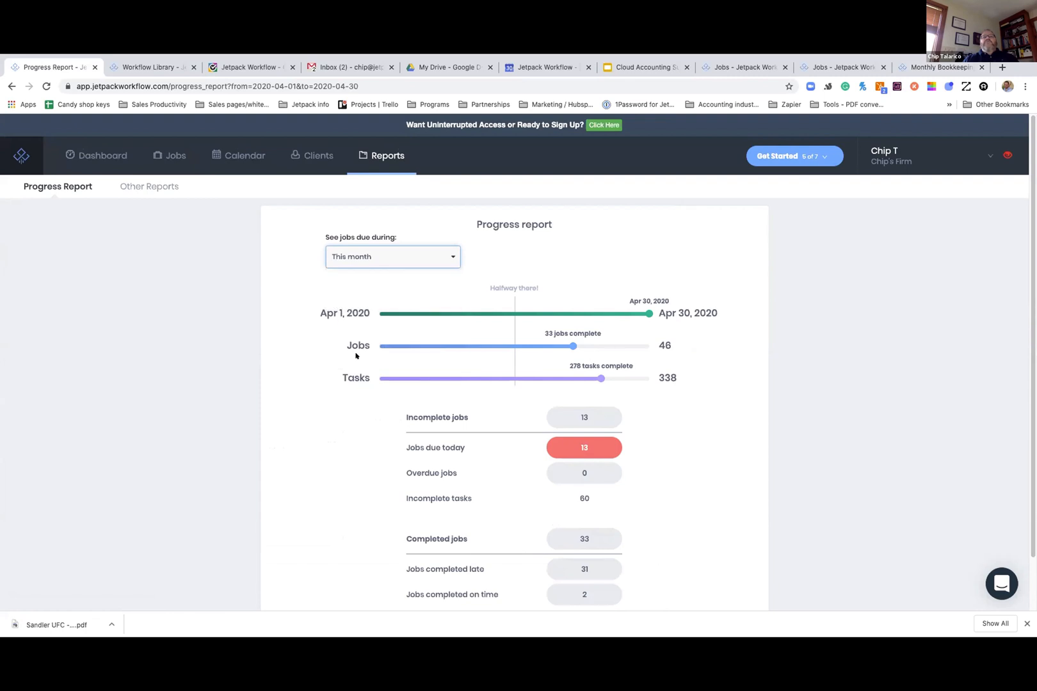
mouse_move(649, 313)
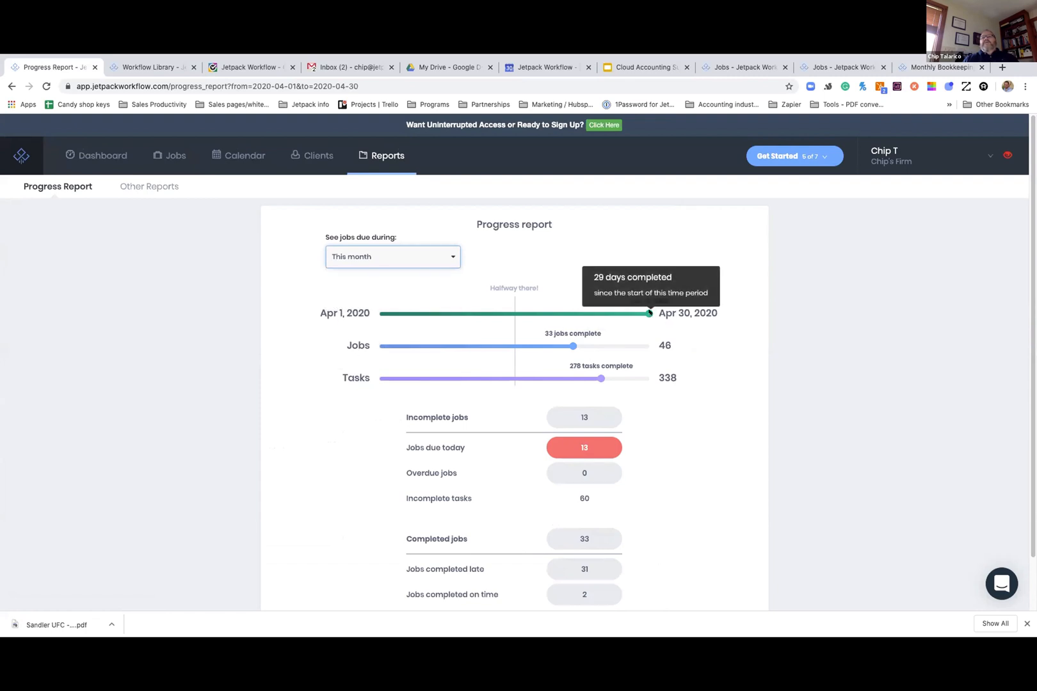
mouse_move(574, 346)
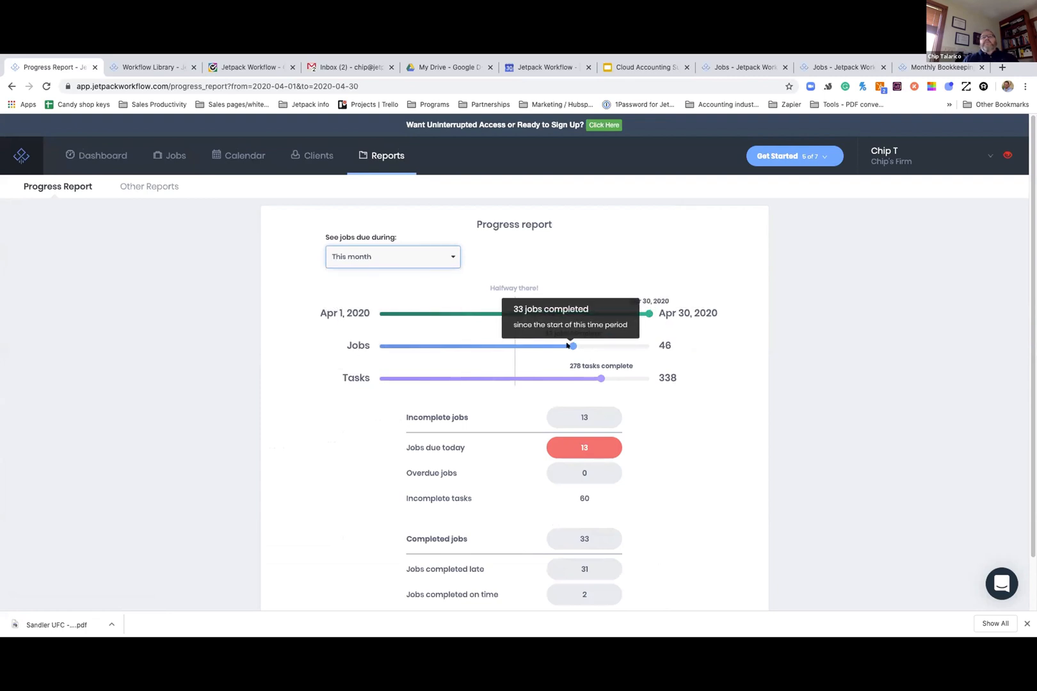
mouse_move(607, 346)
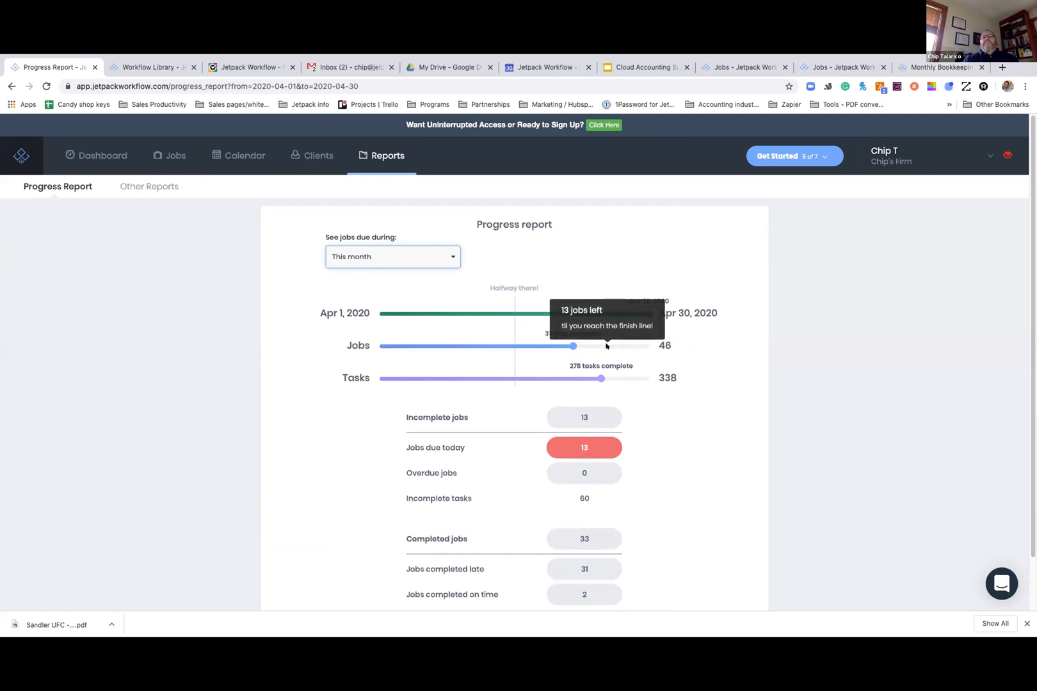
mouse_move(599, 379)
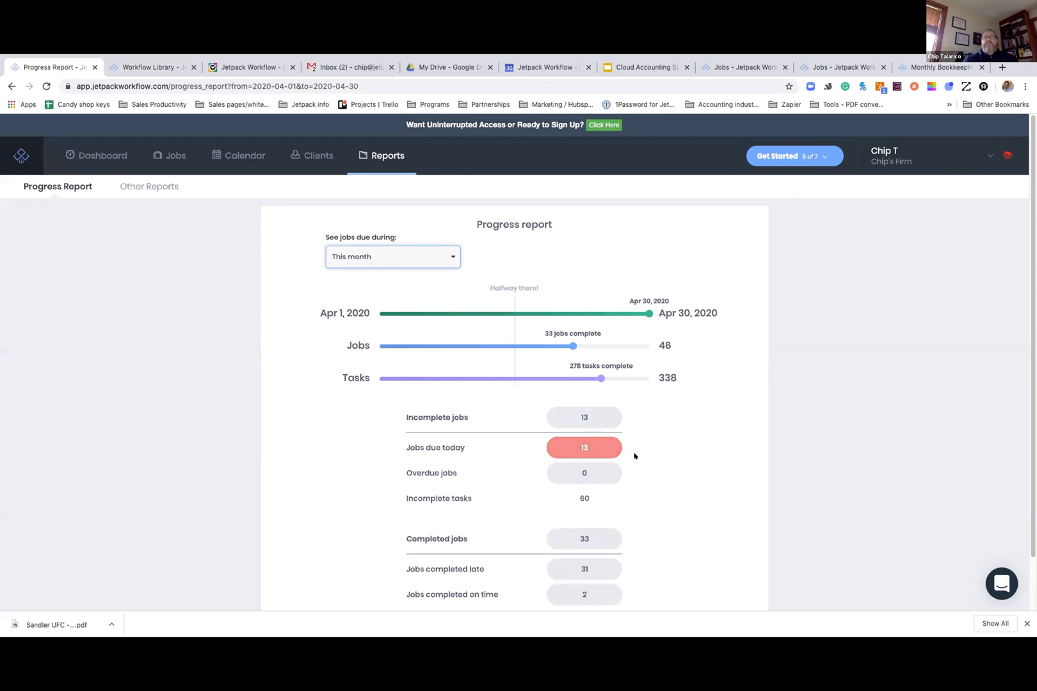
mouse_move(678, 283)
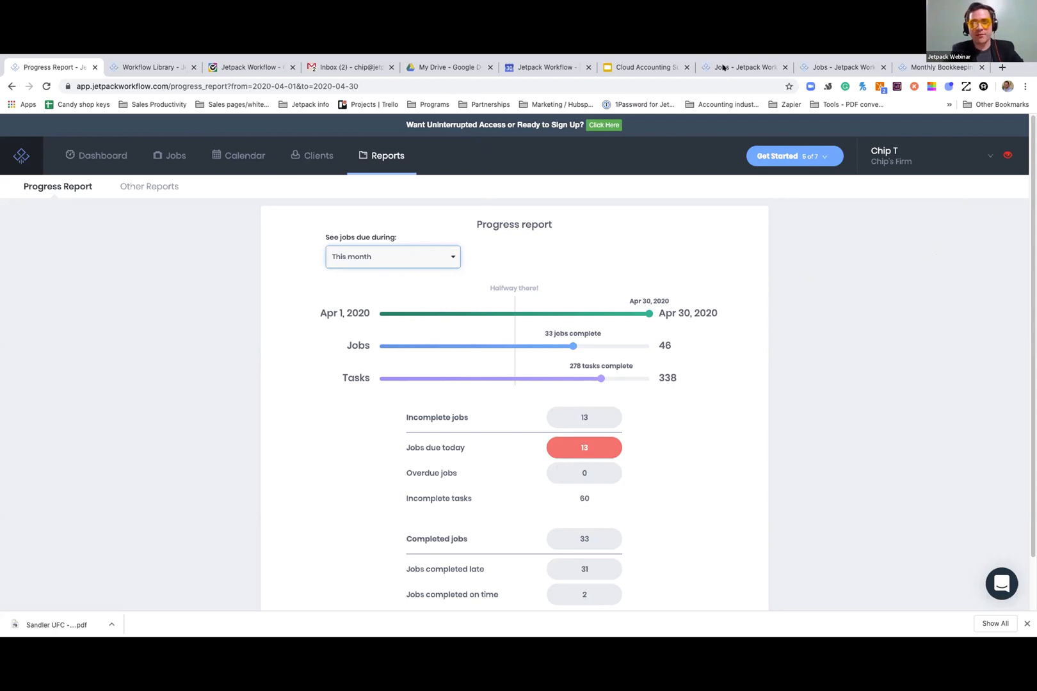
Step: Return to this week's Jobs list and filter it by the Missing Information label
left_click(742, 67)
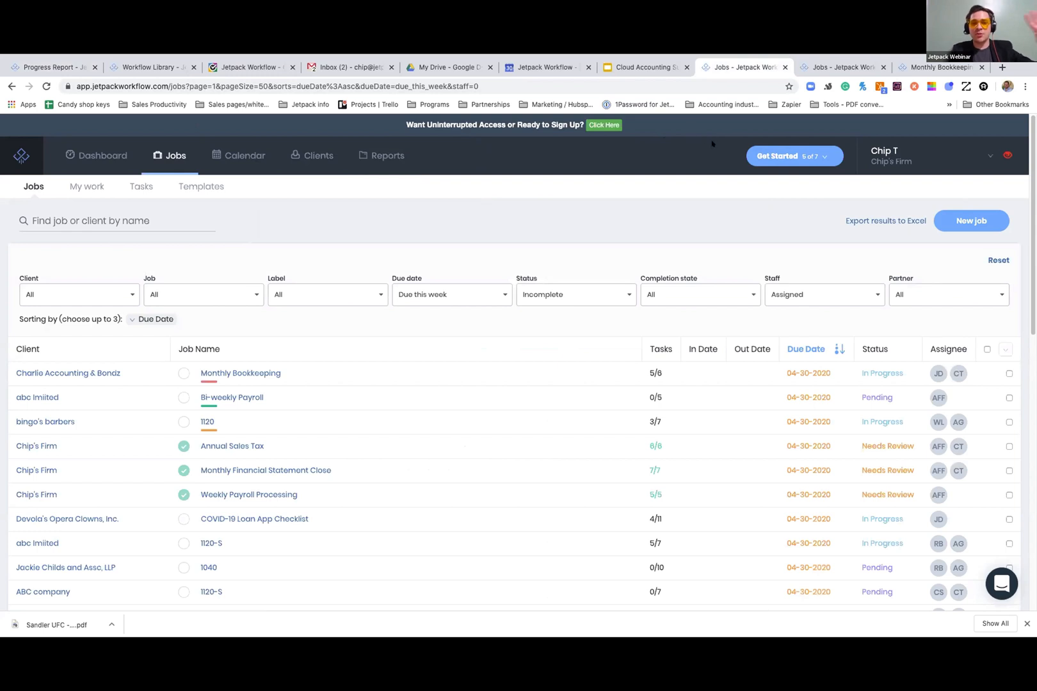
scroll("down", 3)
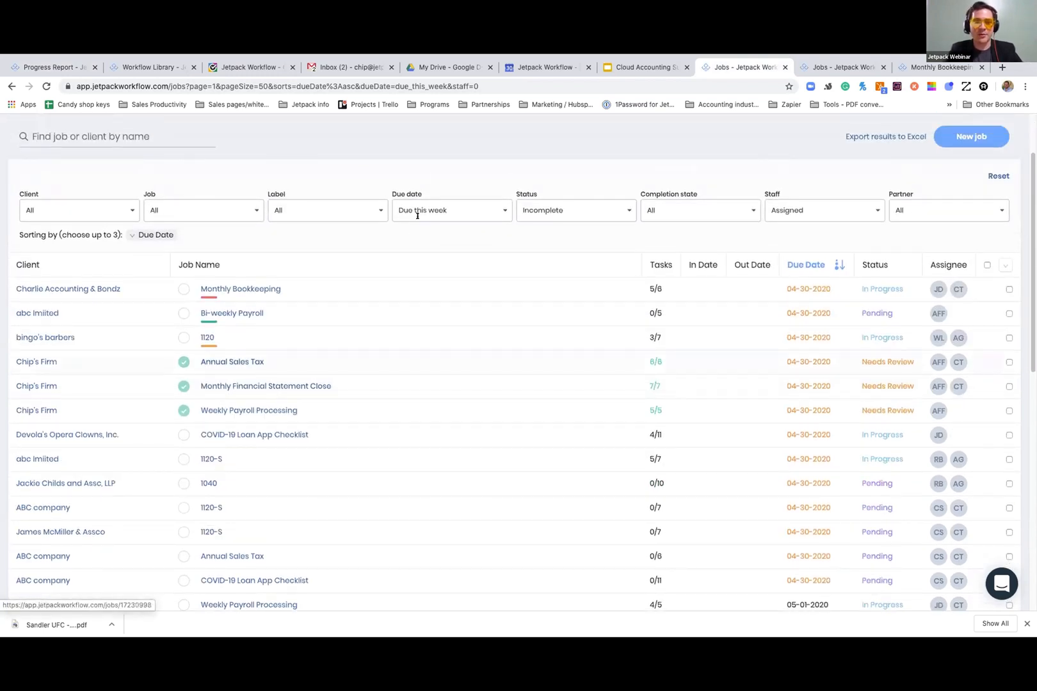
left_click(327, 210)
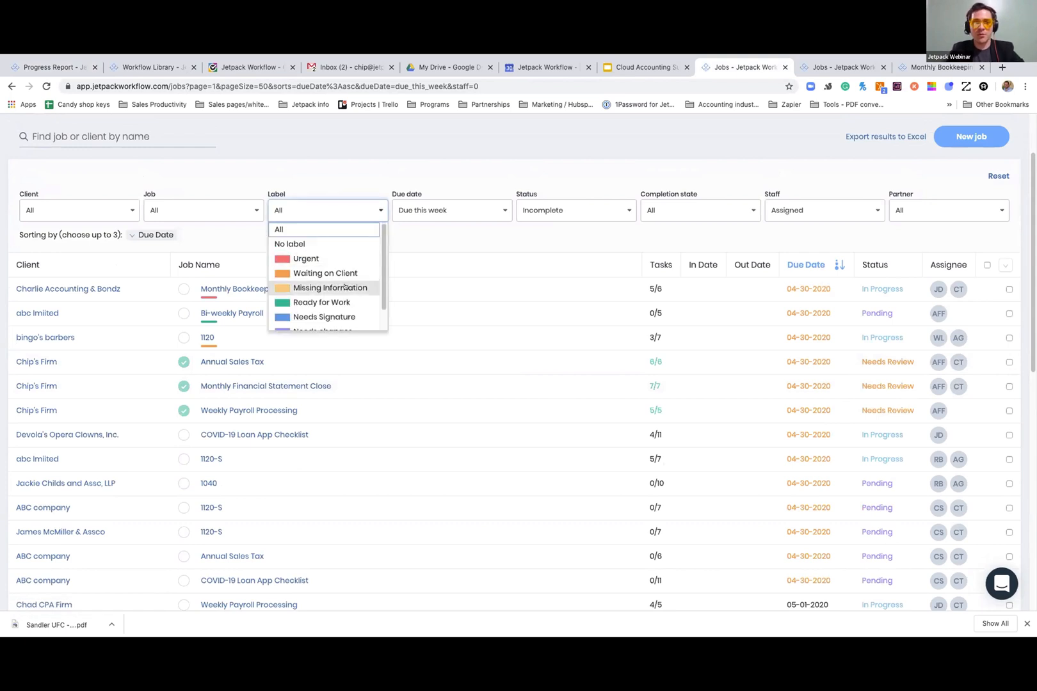
left_click(330, 288)
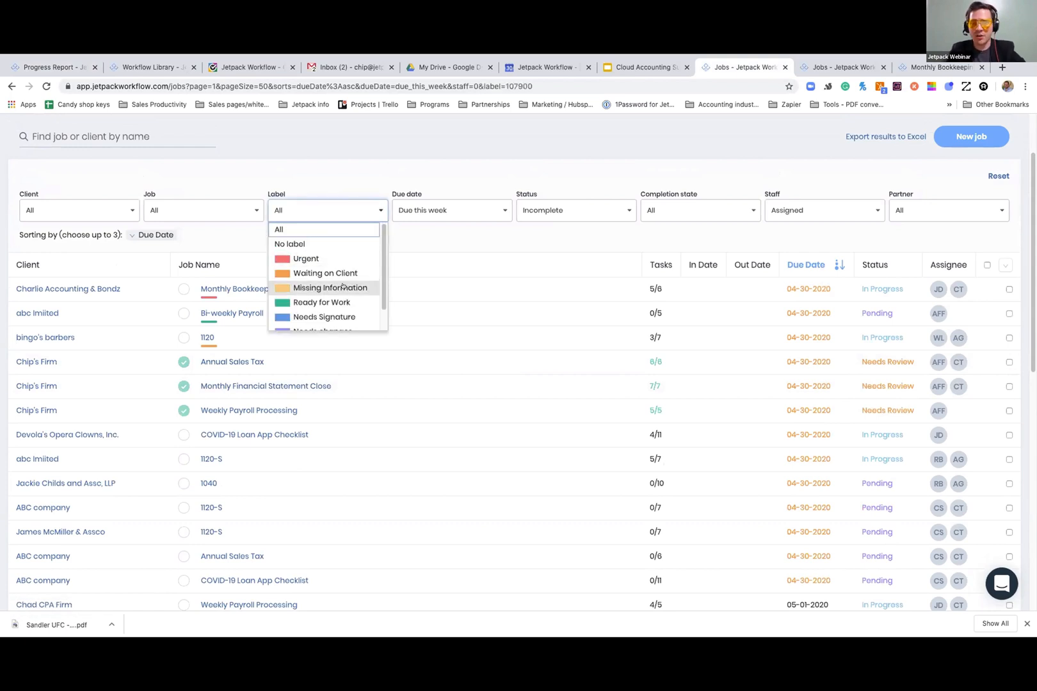
left_click(330, 288)
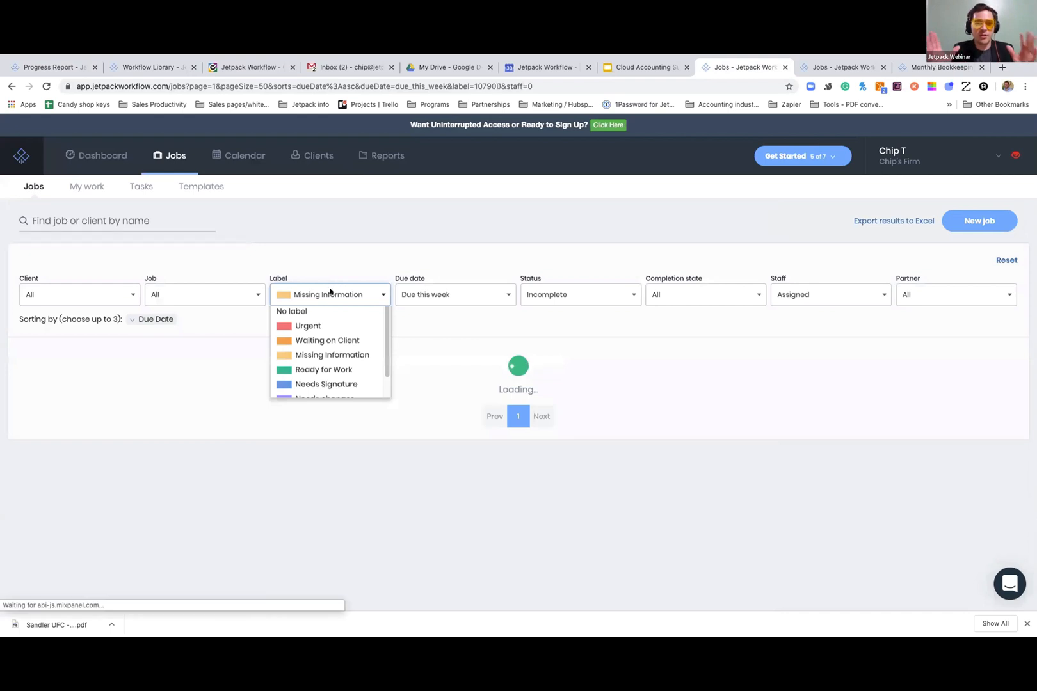